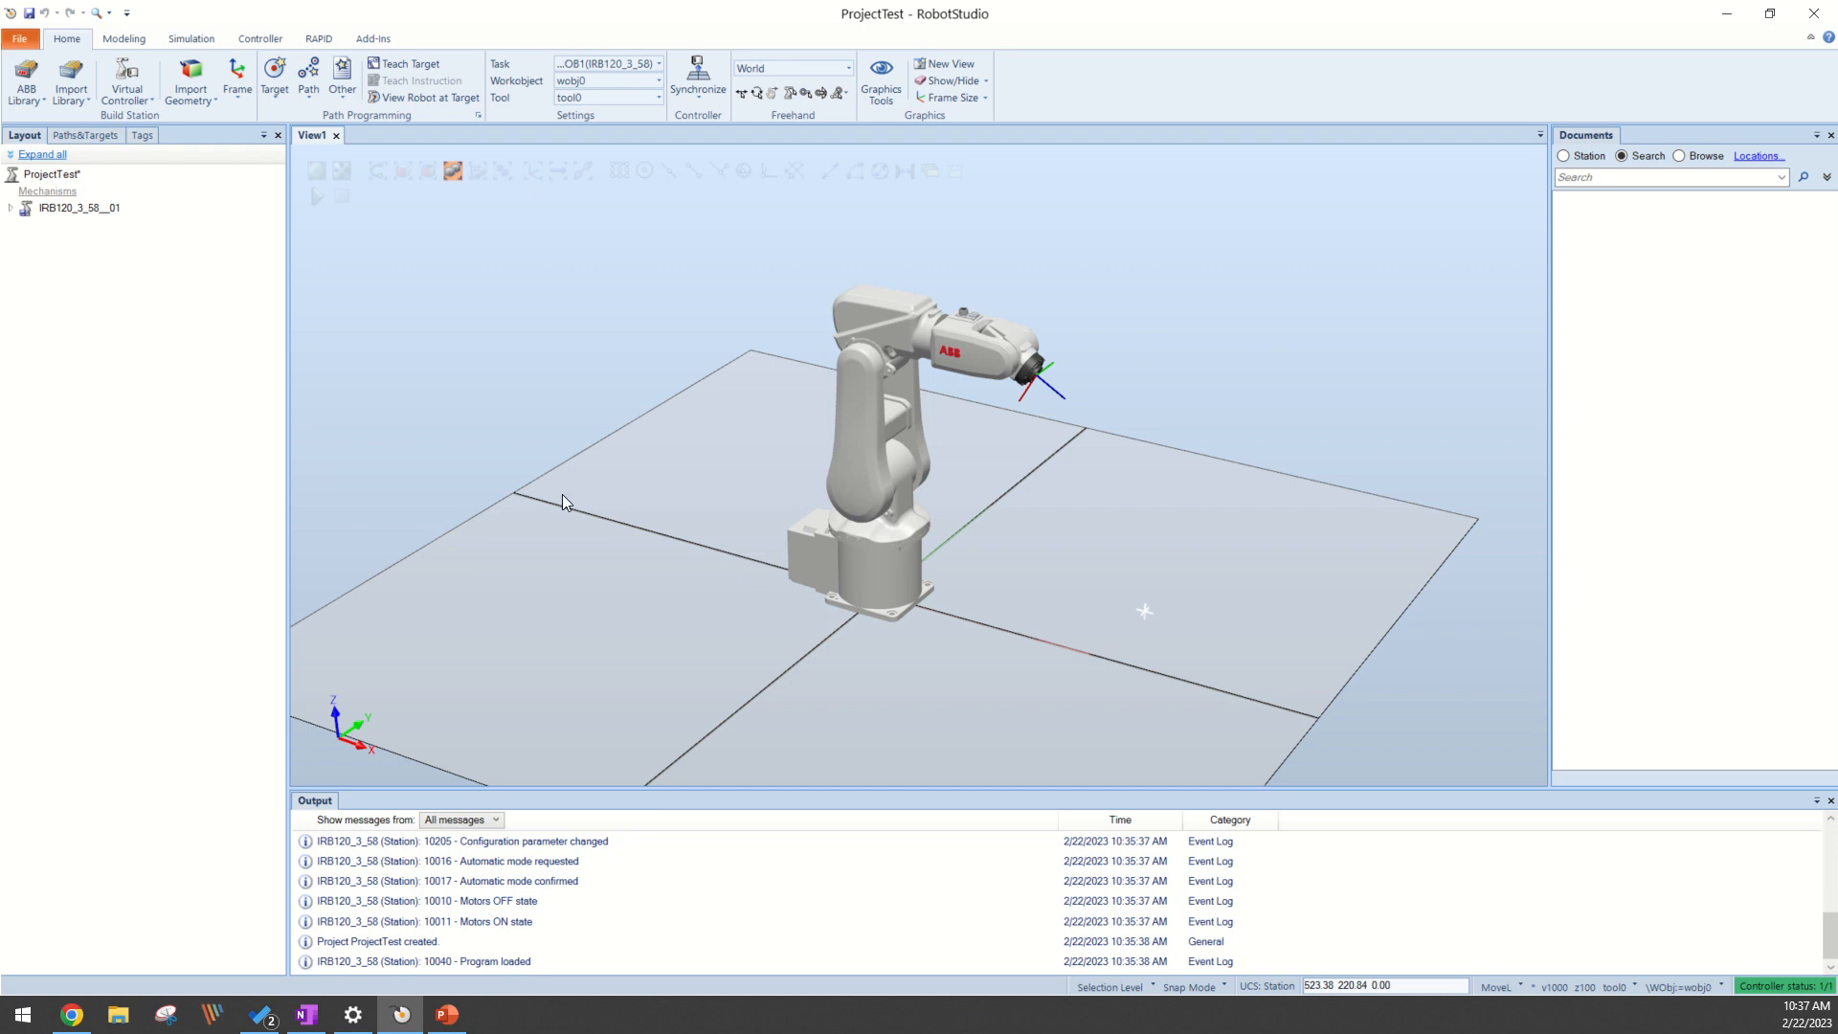
{"action": "mouse_move", "coordinate": [558, 470]}
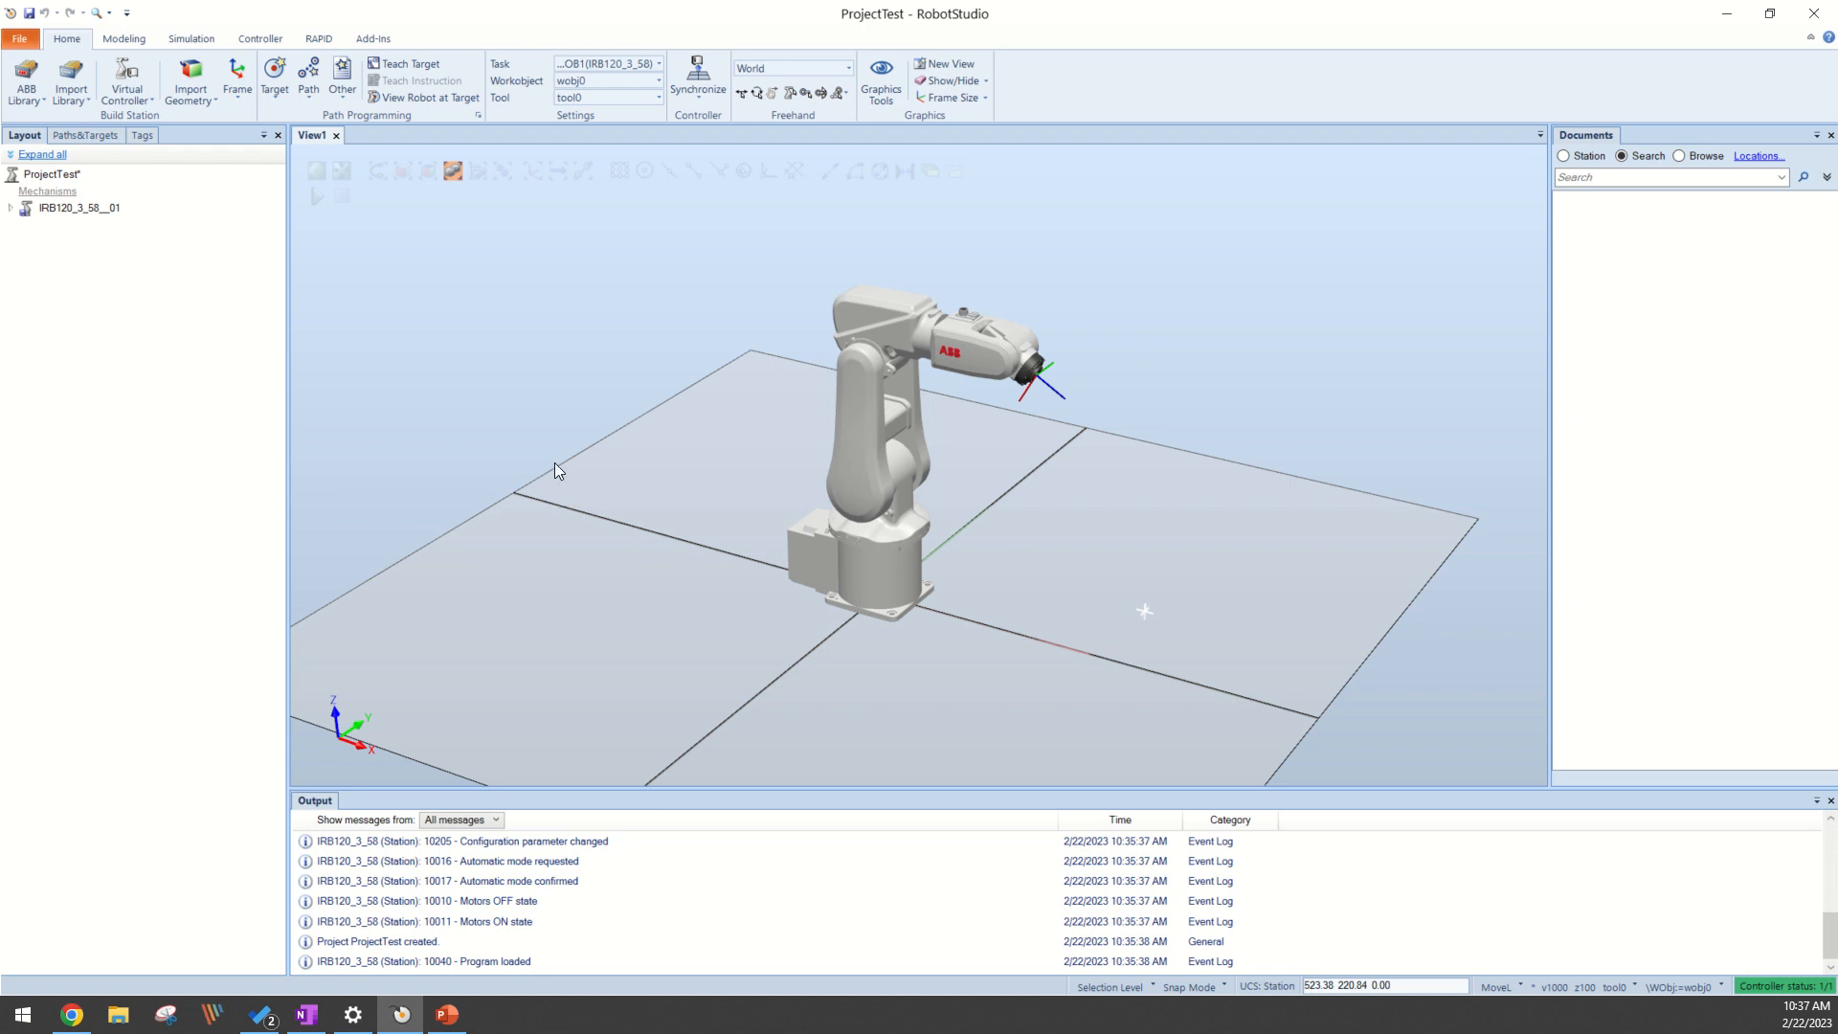
{"action": "mouse_move", "coordinate": [604, 464]}
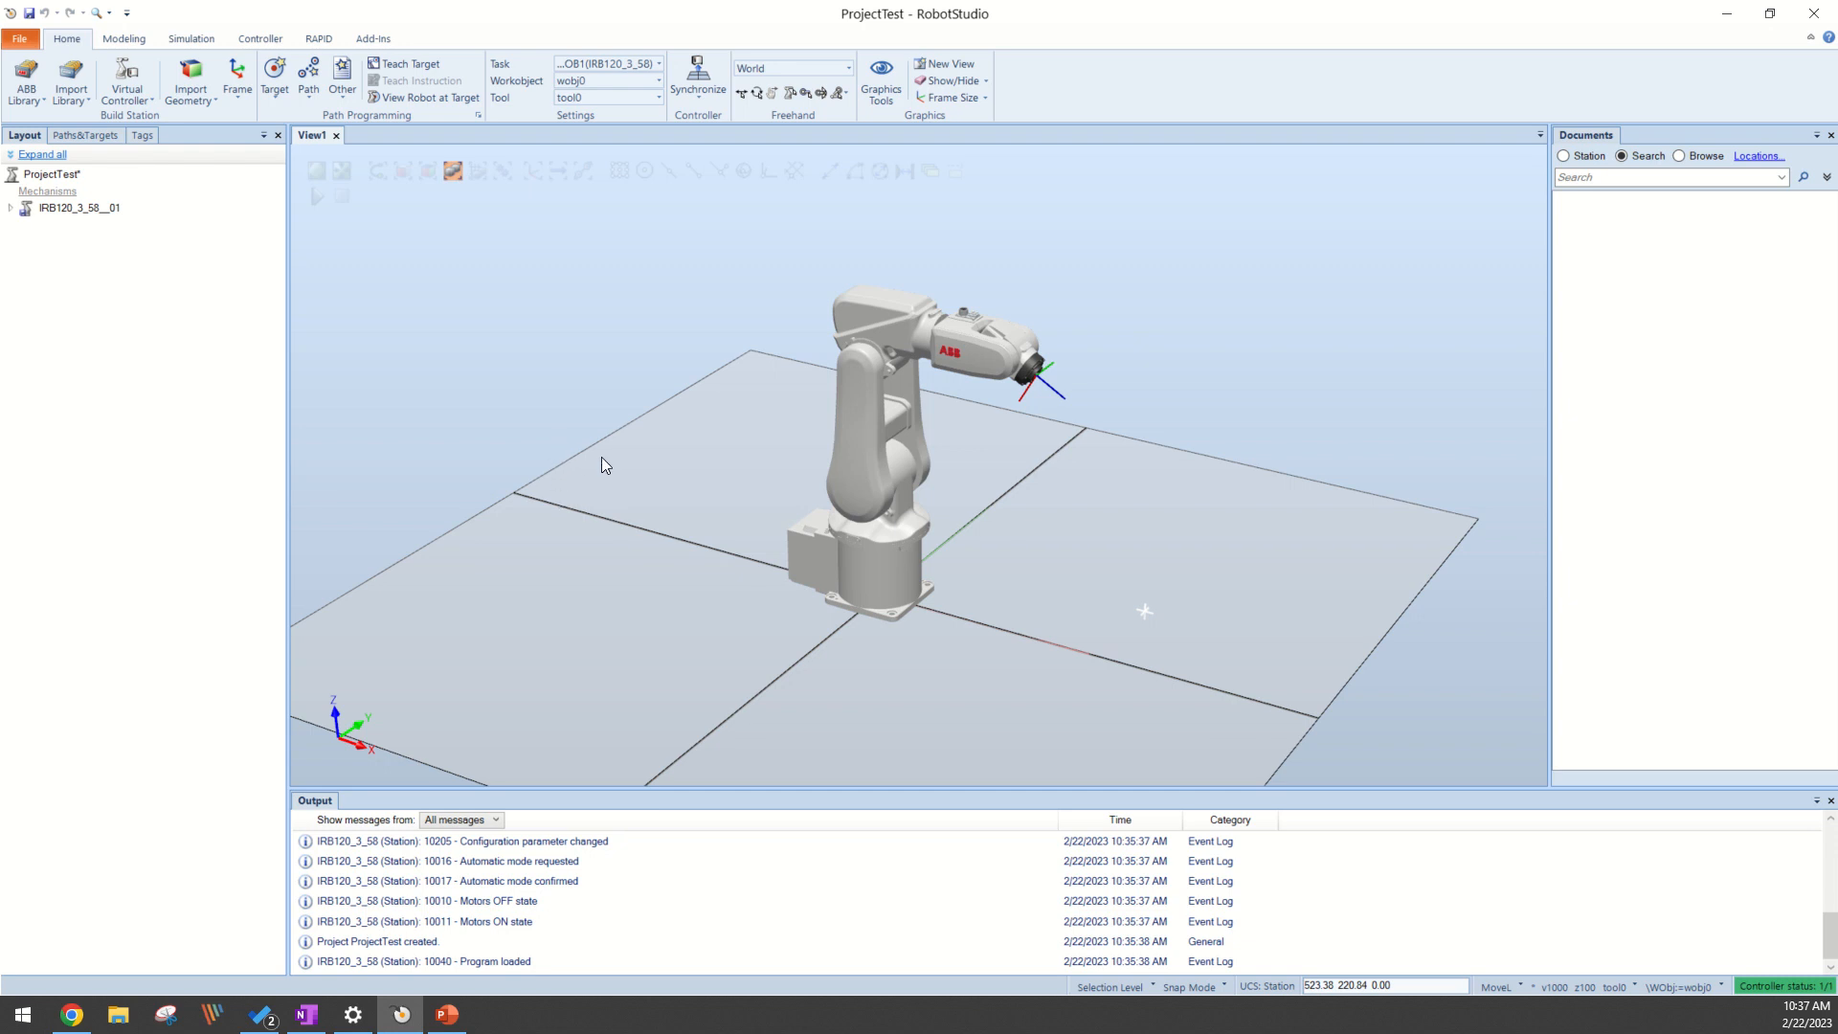
{"action": "mouse_move", "coordinate": [641, 465]}
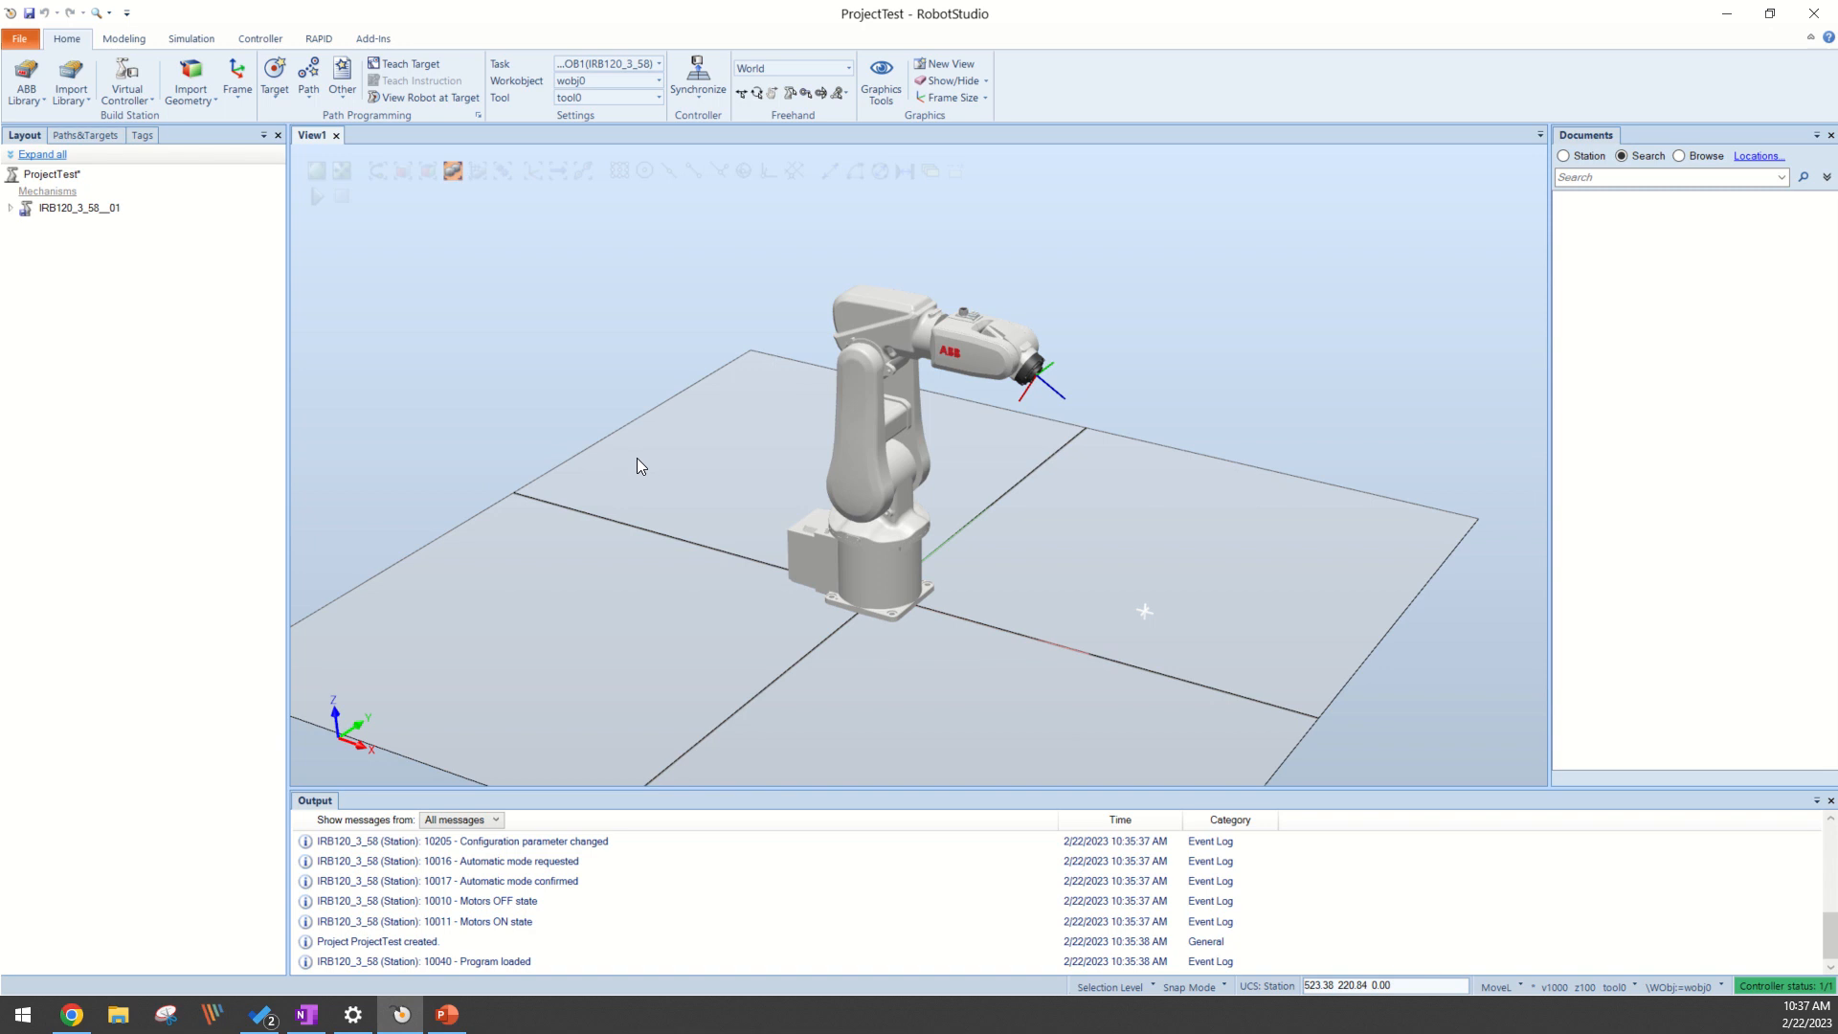
{"action": "mouse_move", "coordinate": [750, 627]}
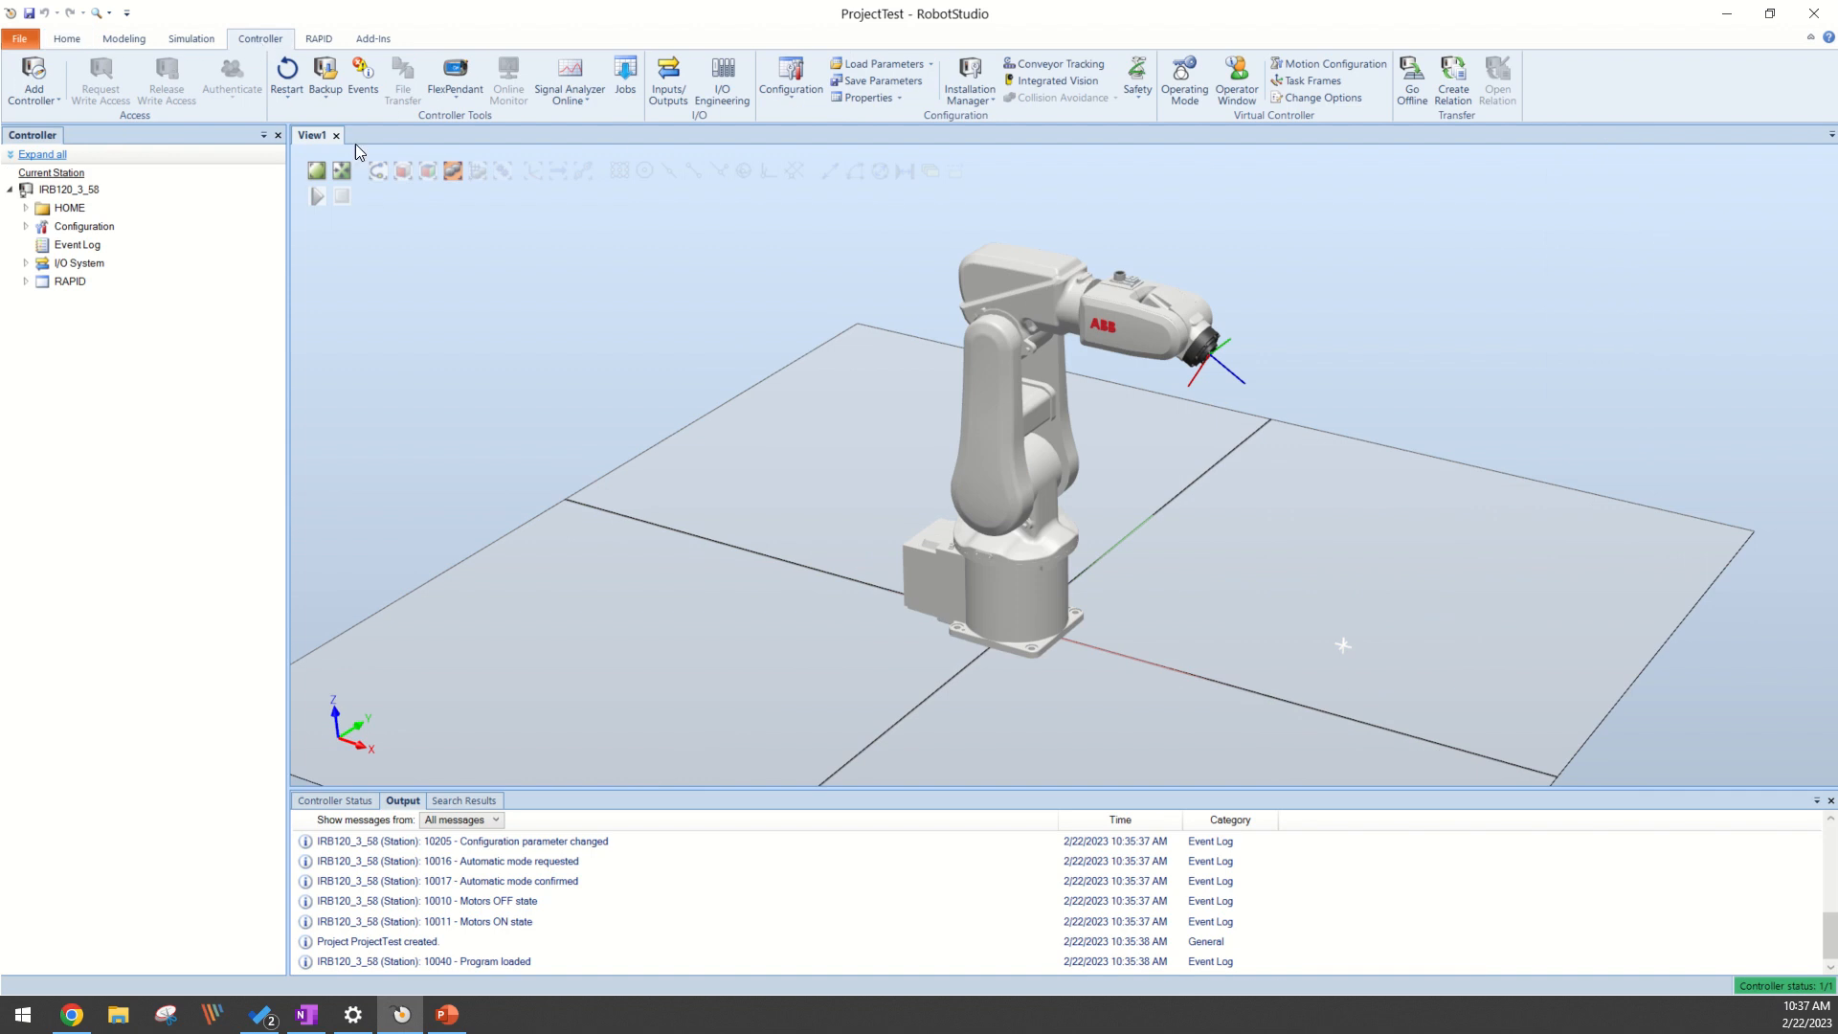
Open the IRB120 controller's I/O System configuration and list its Signal type entries
{"action": "left_click", "coordinate": [789, 83]}
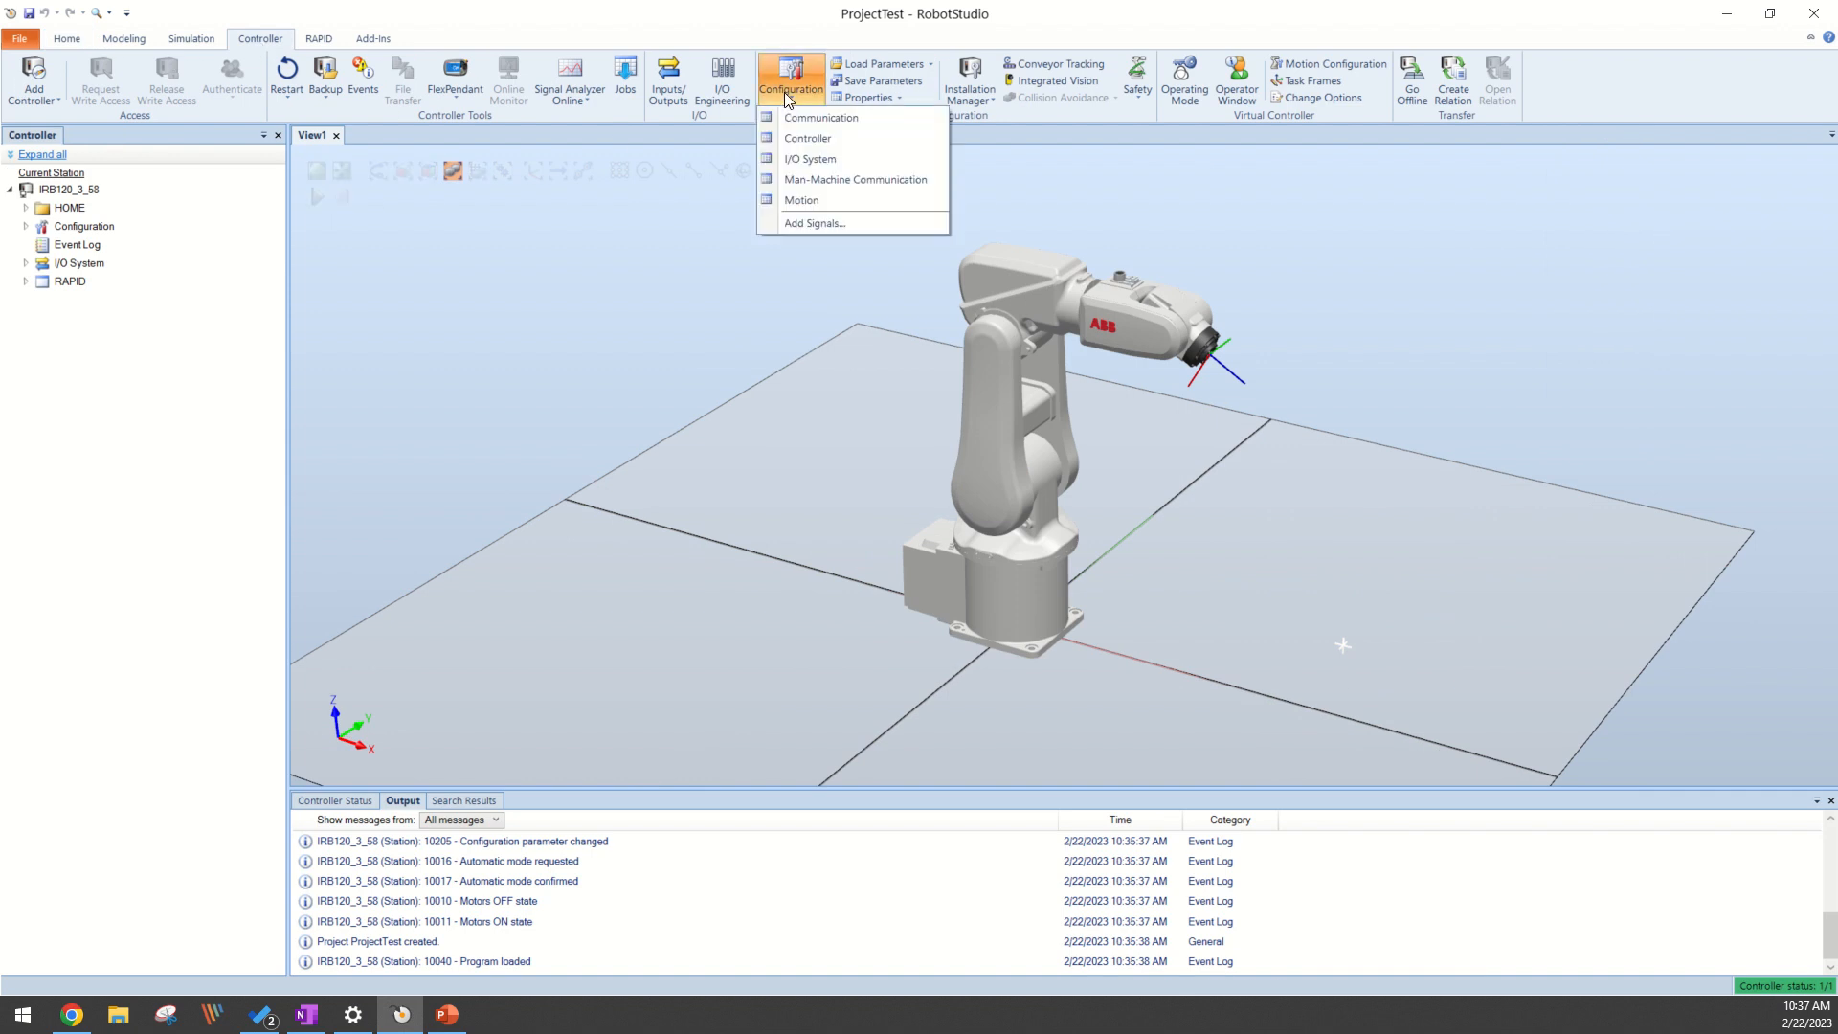
{"action": "left_click", "coordinate": [809, 158]}
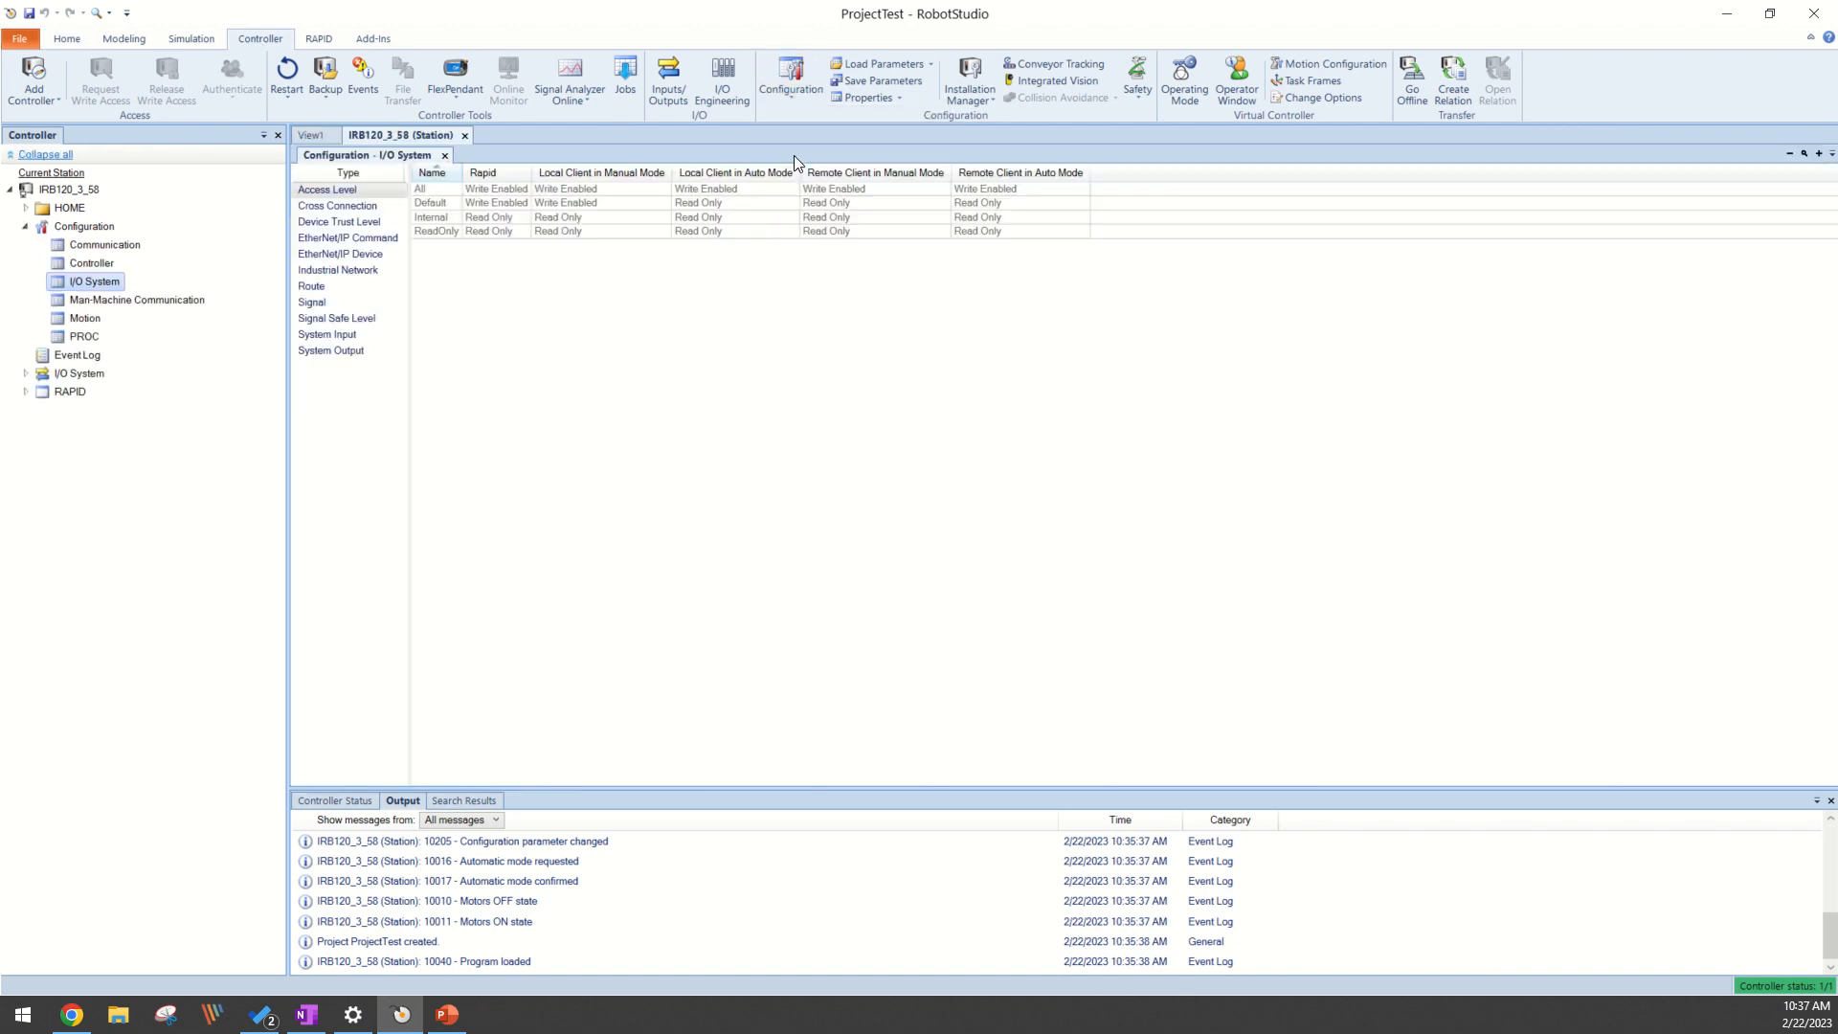
{"action": "left_click", "coordinate": [312, 302]}
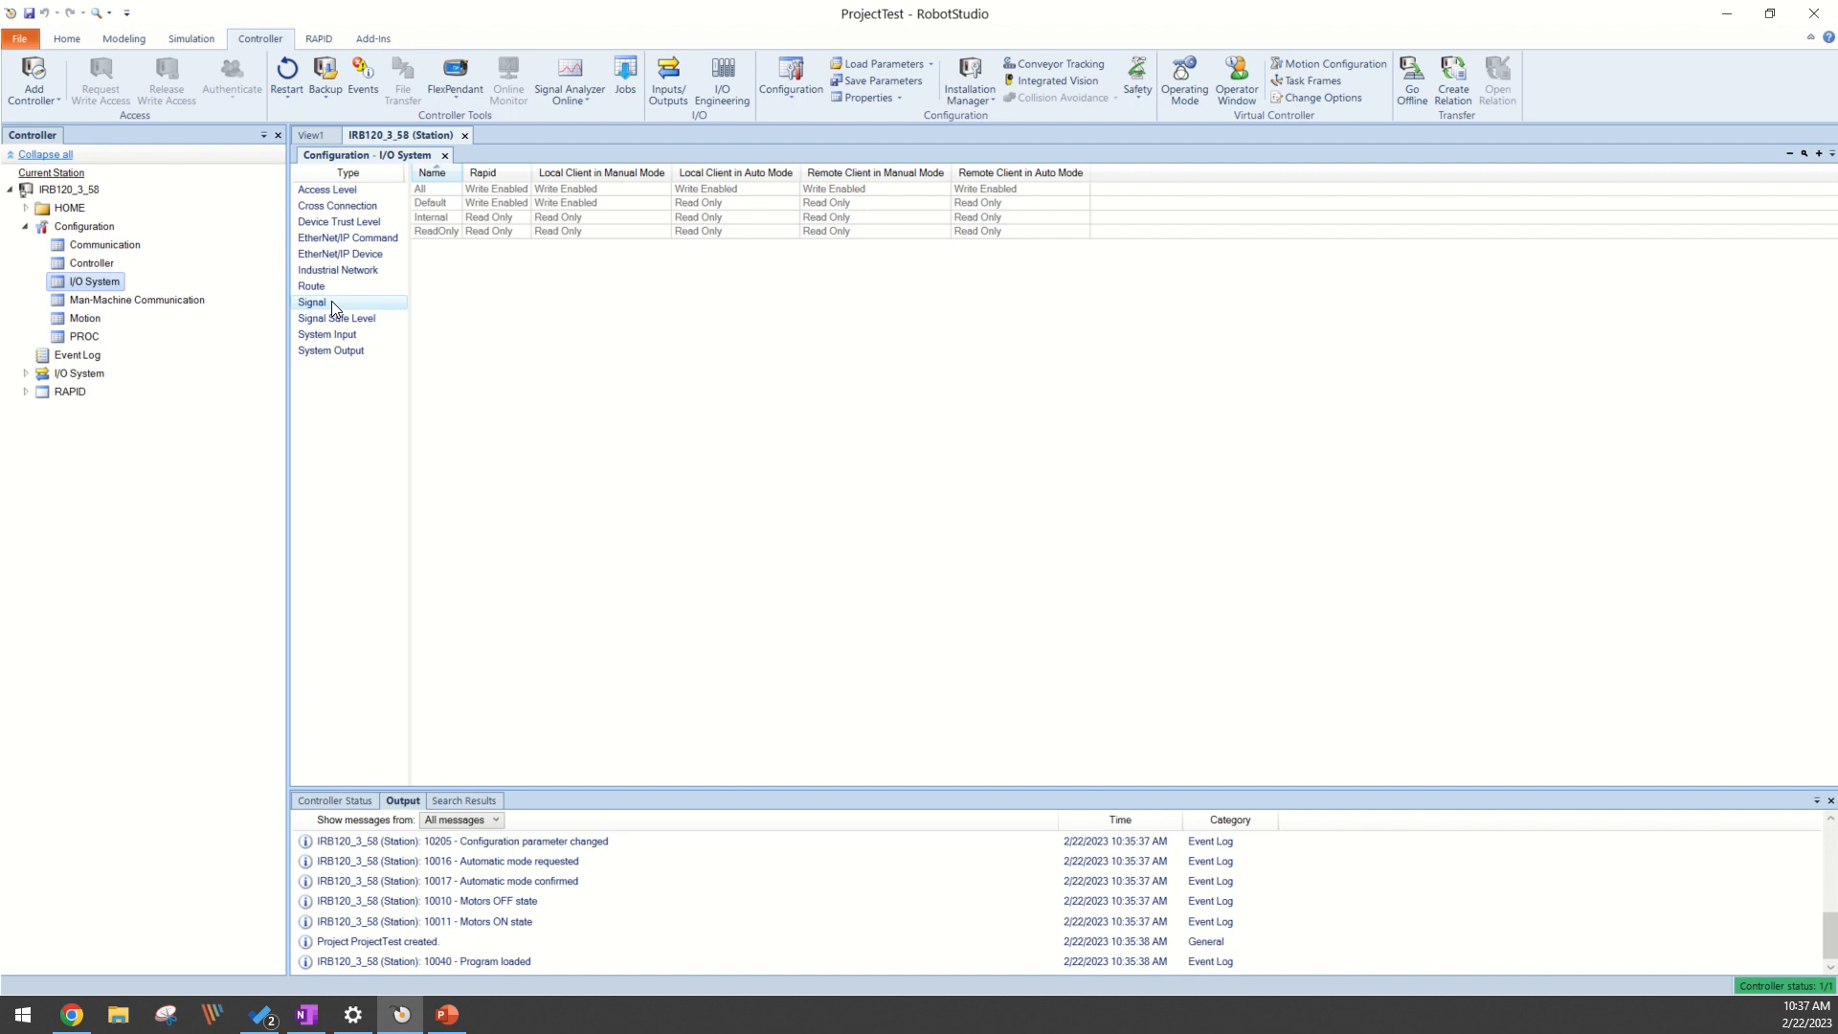
{"action": "left_click", "coordinate": [312, 302]}
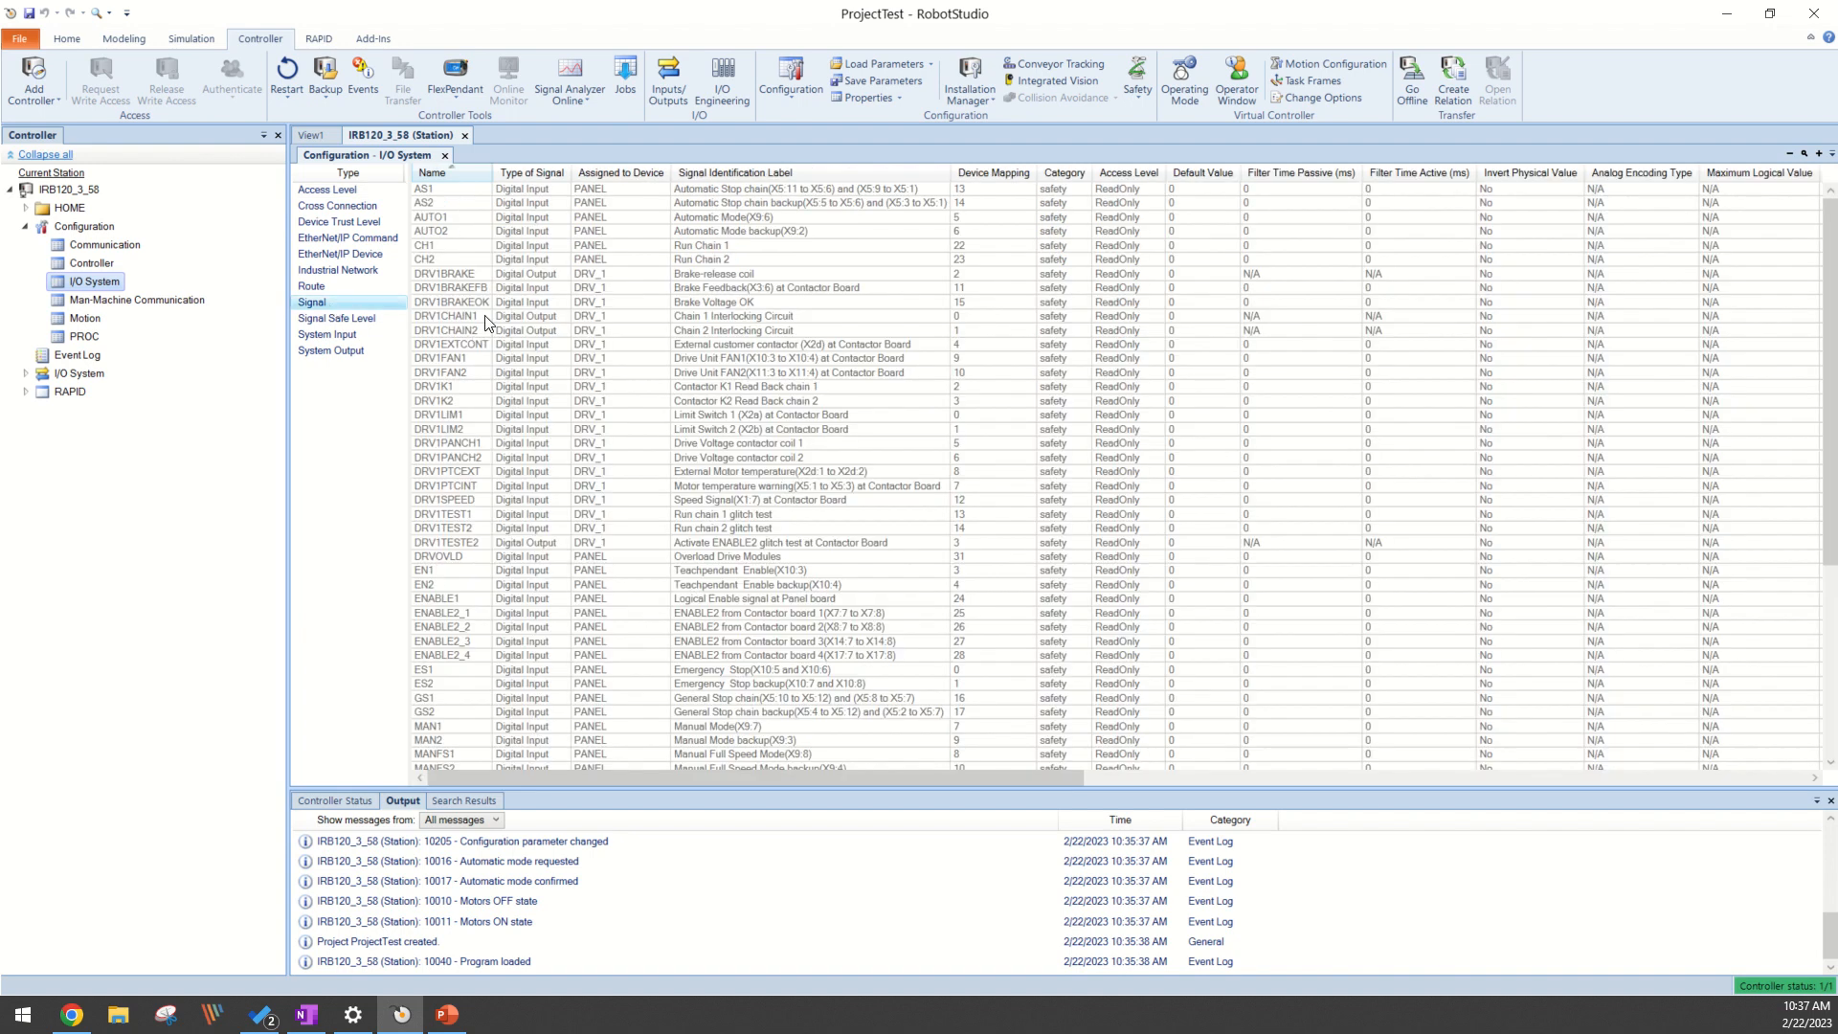
Create signal diSense with type Digital Input and confirm it with OK
{"action": "right_click", "coordinate": [445, 316]}
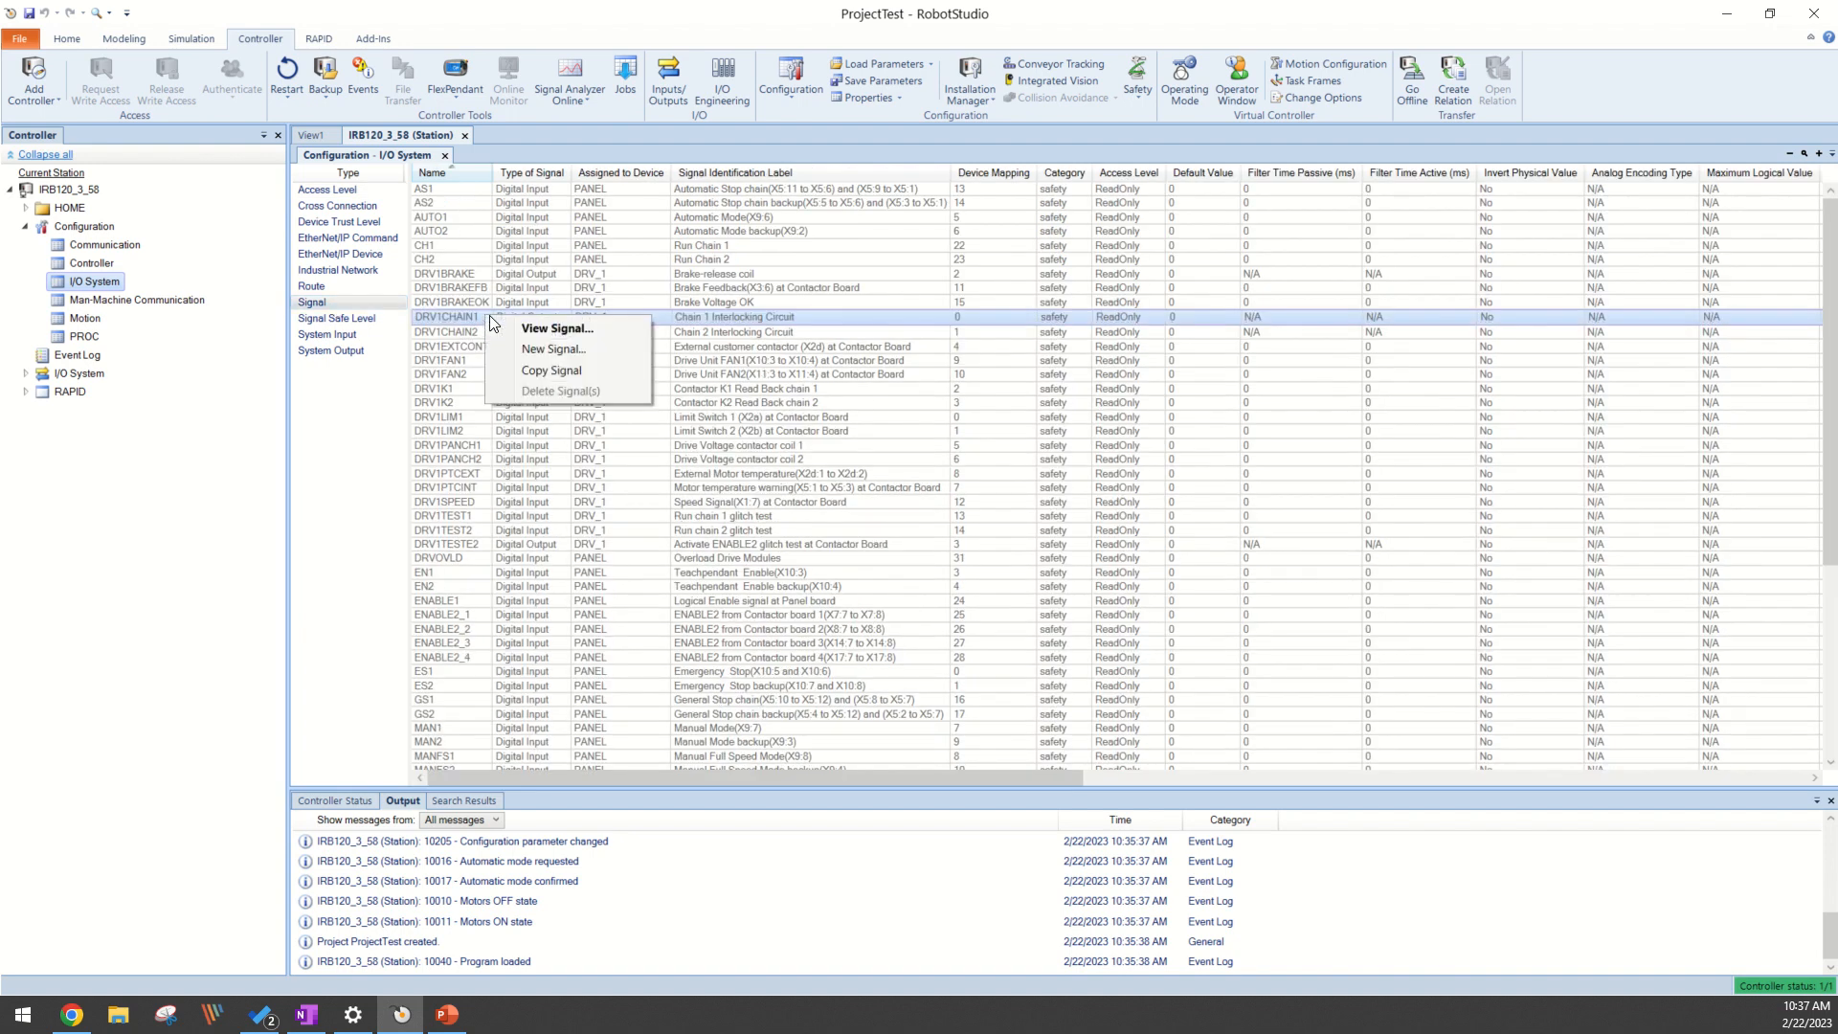
{"action": "left_click", "coordinate": [553, 348]}
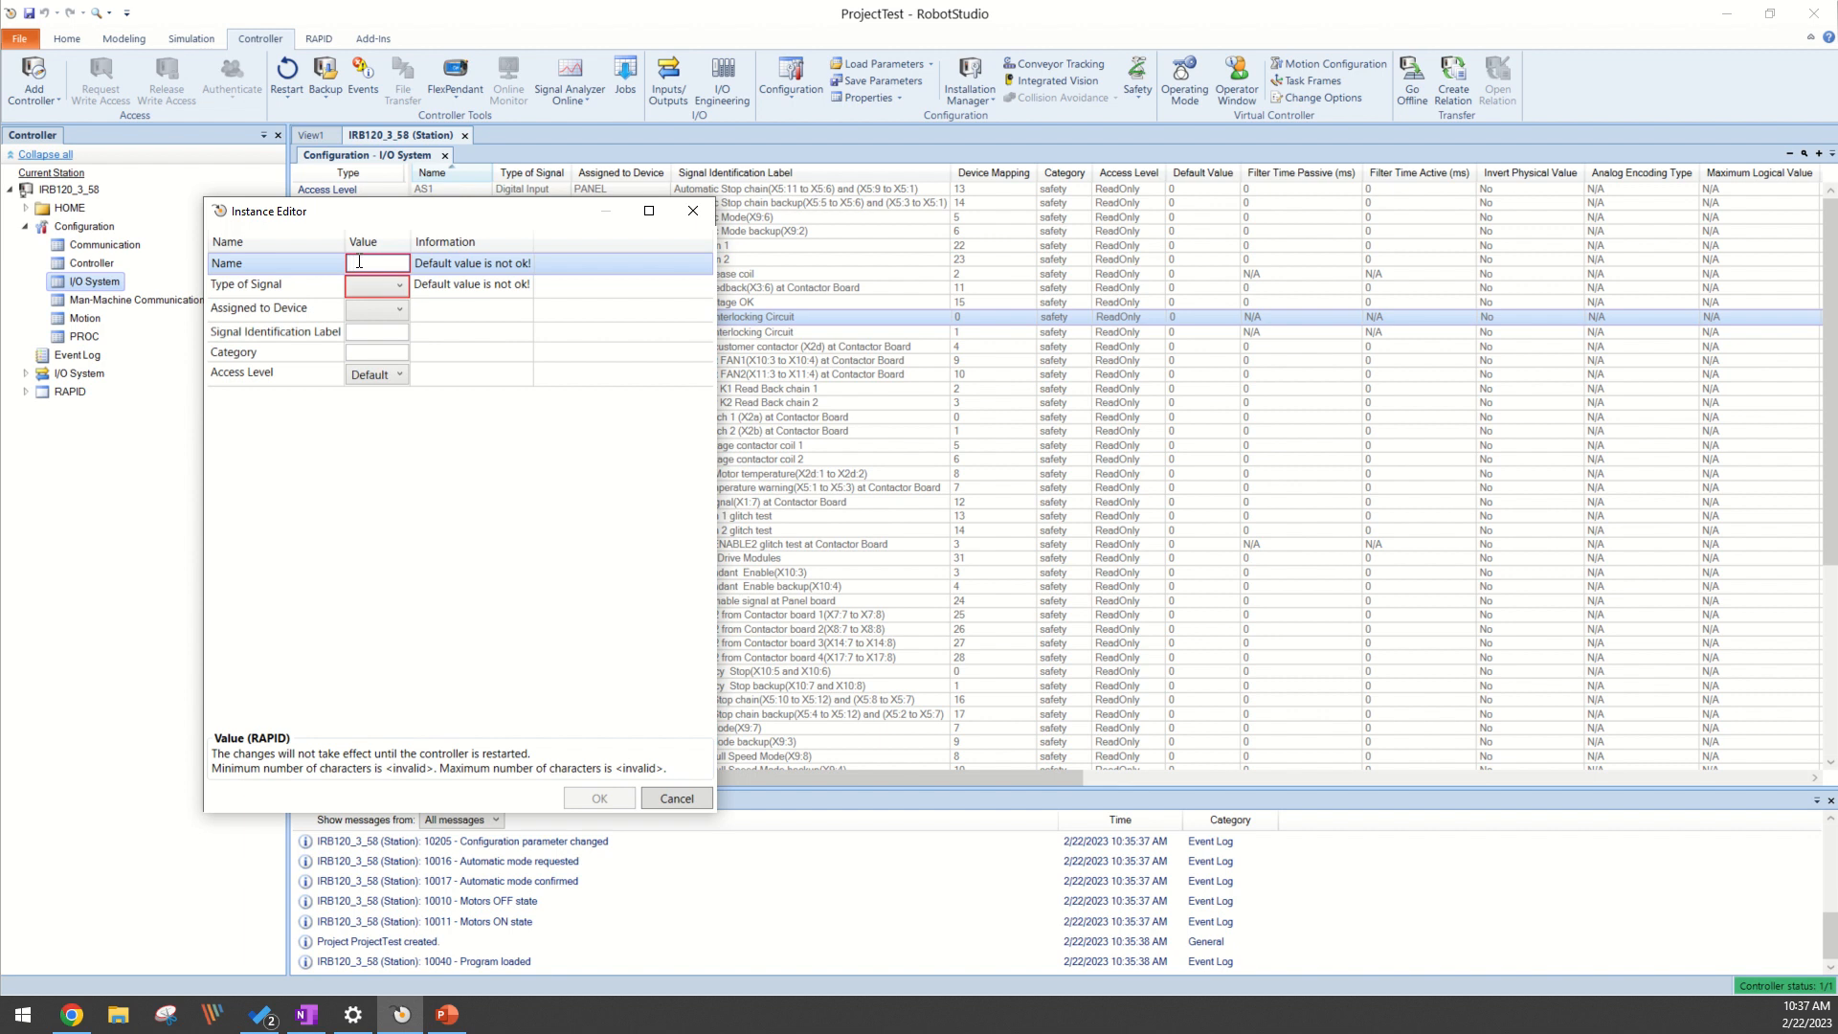
{"action": "type", "text": "diS"}
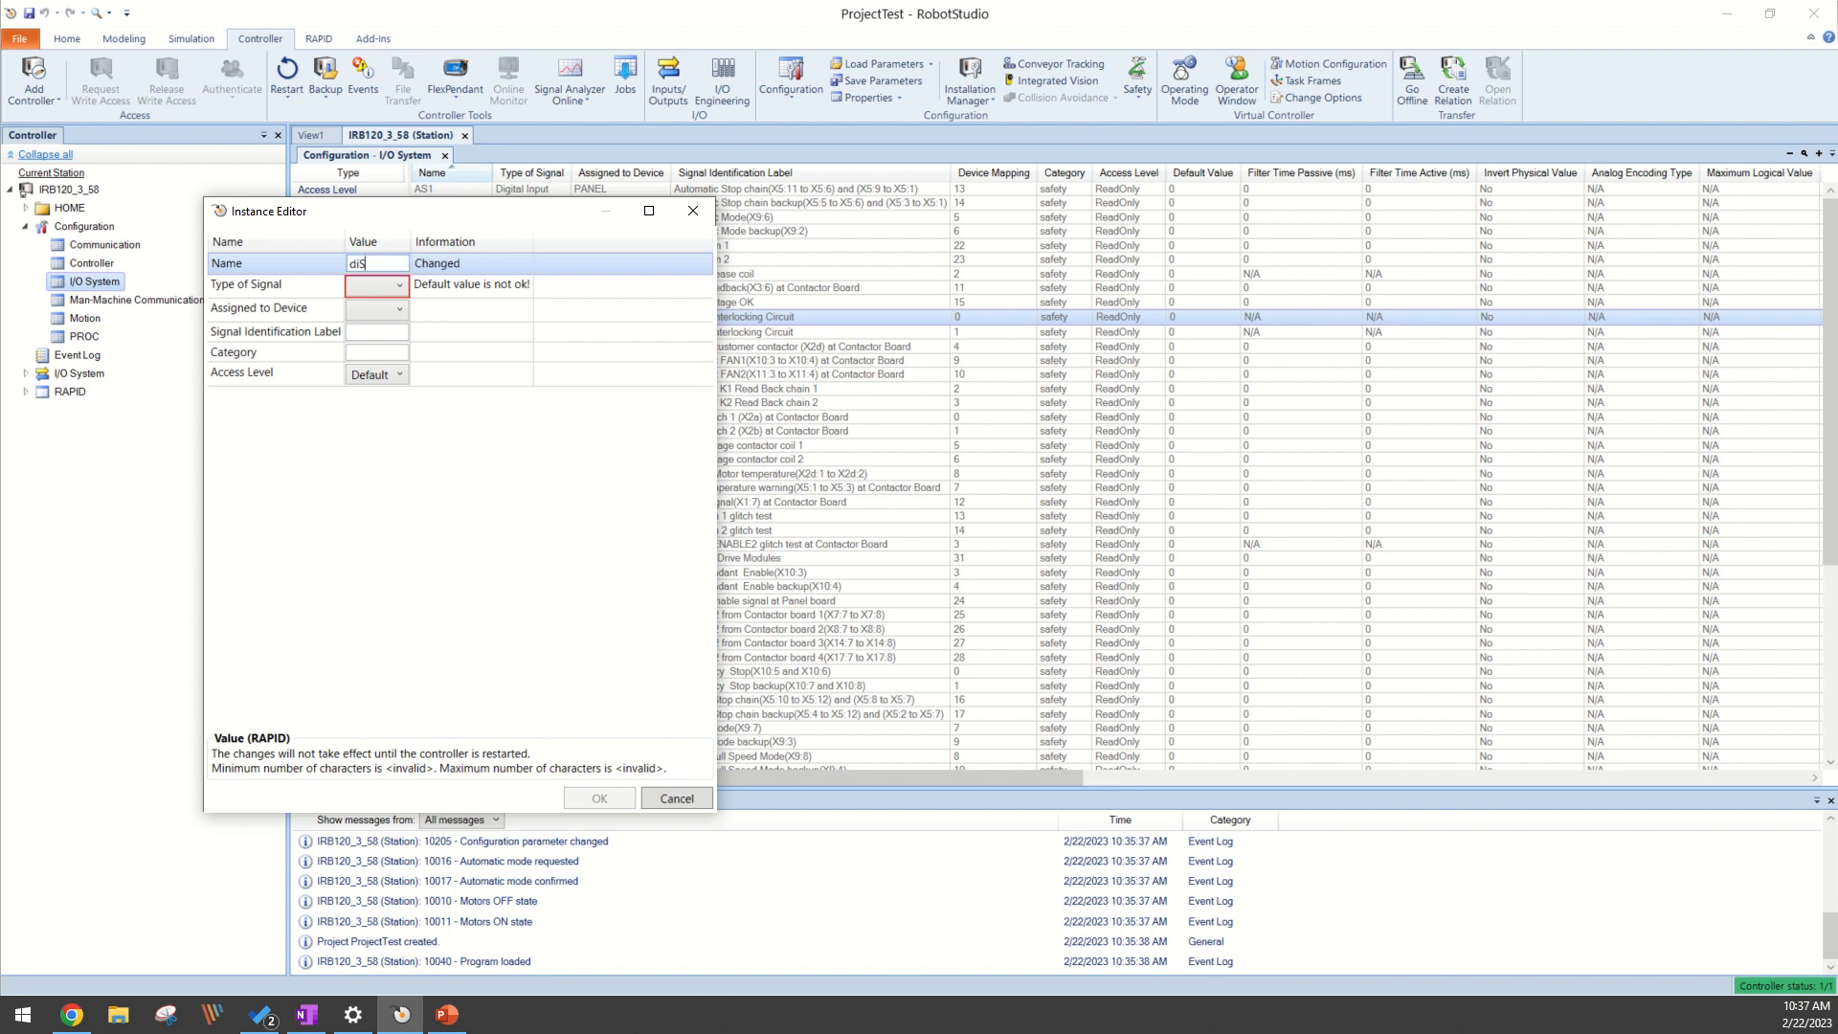
{"action": "type", "text": "ense"}
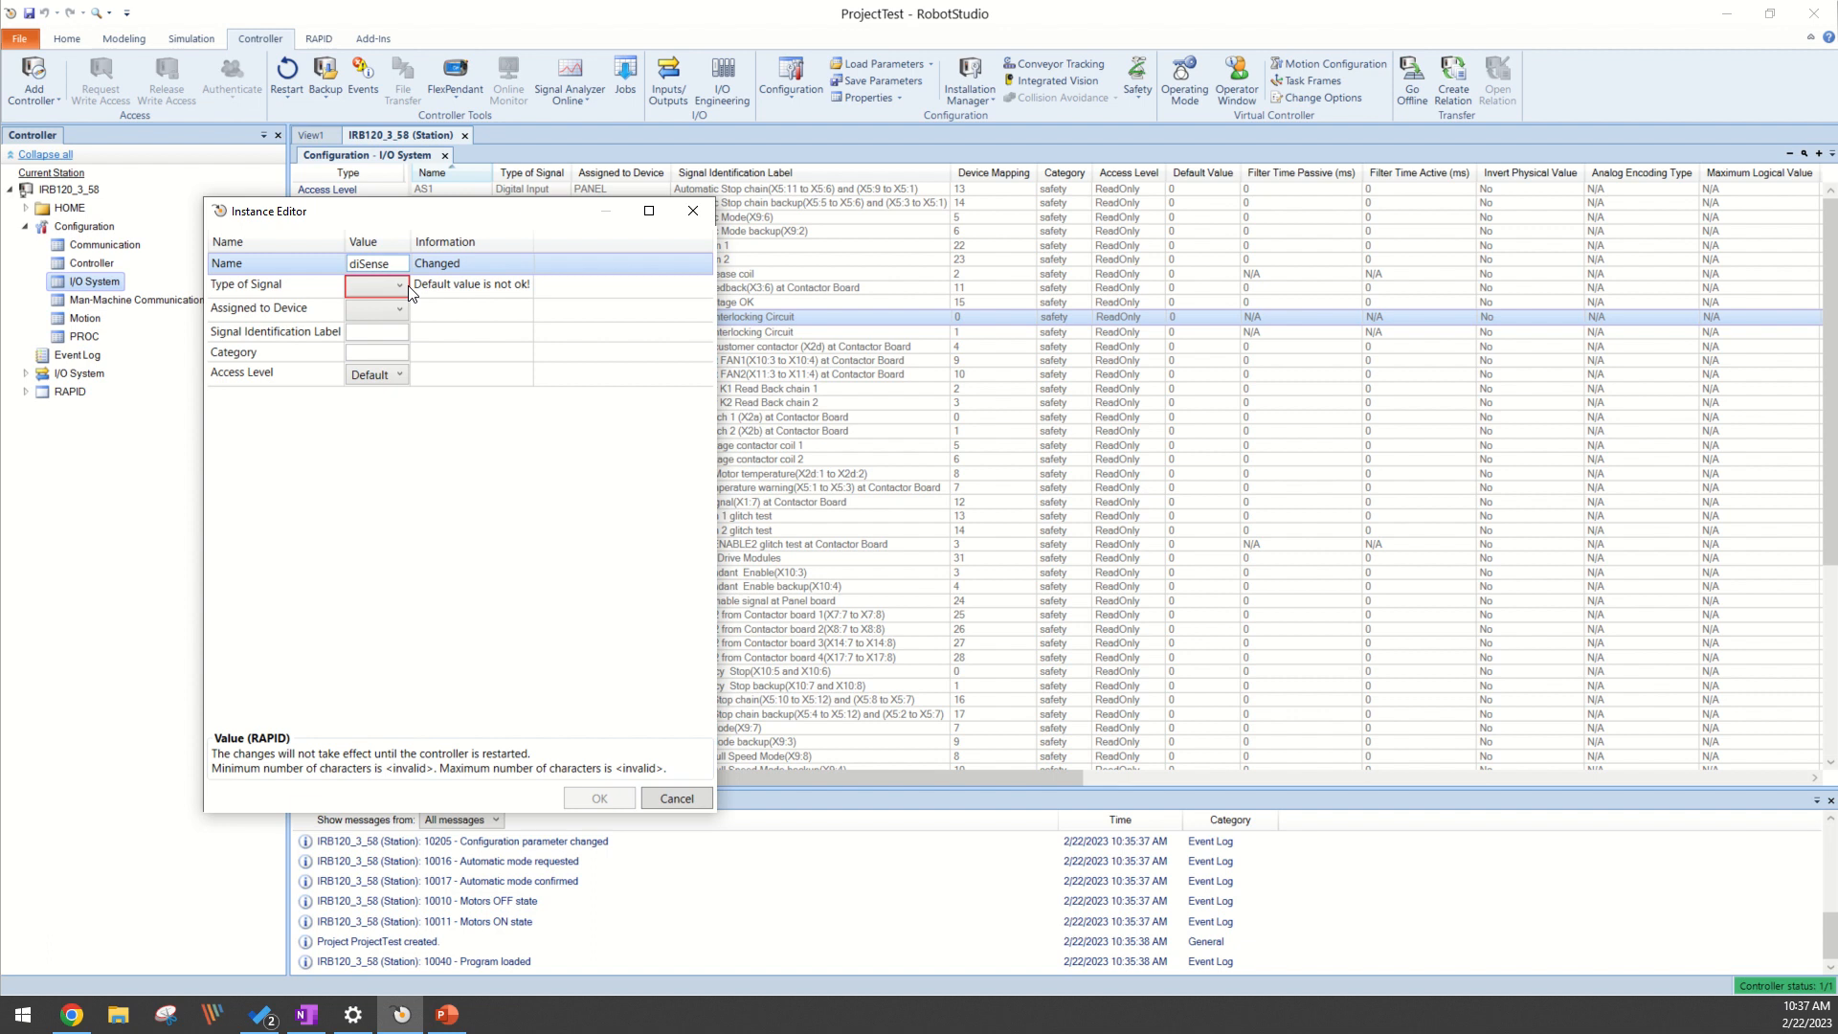
{"action": "left_click", "coordinate": [375, 283]}
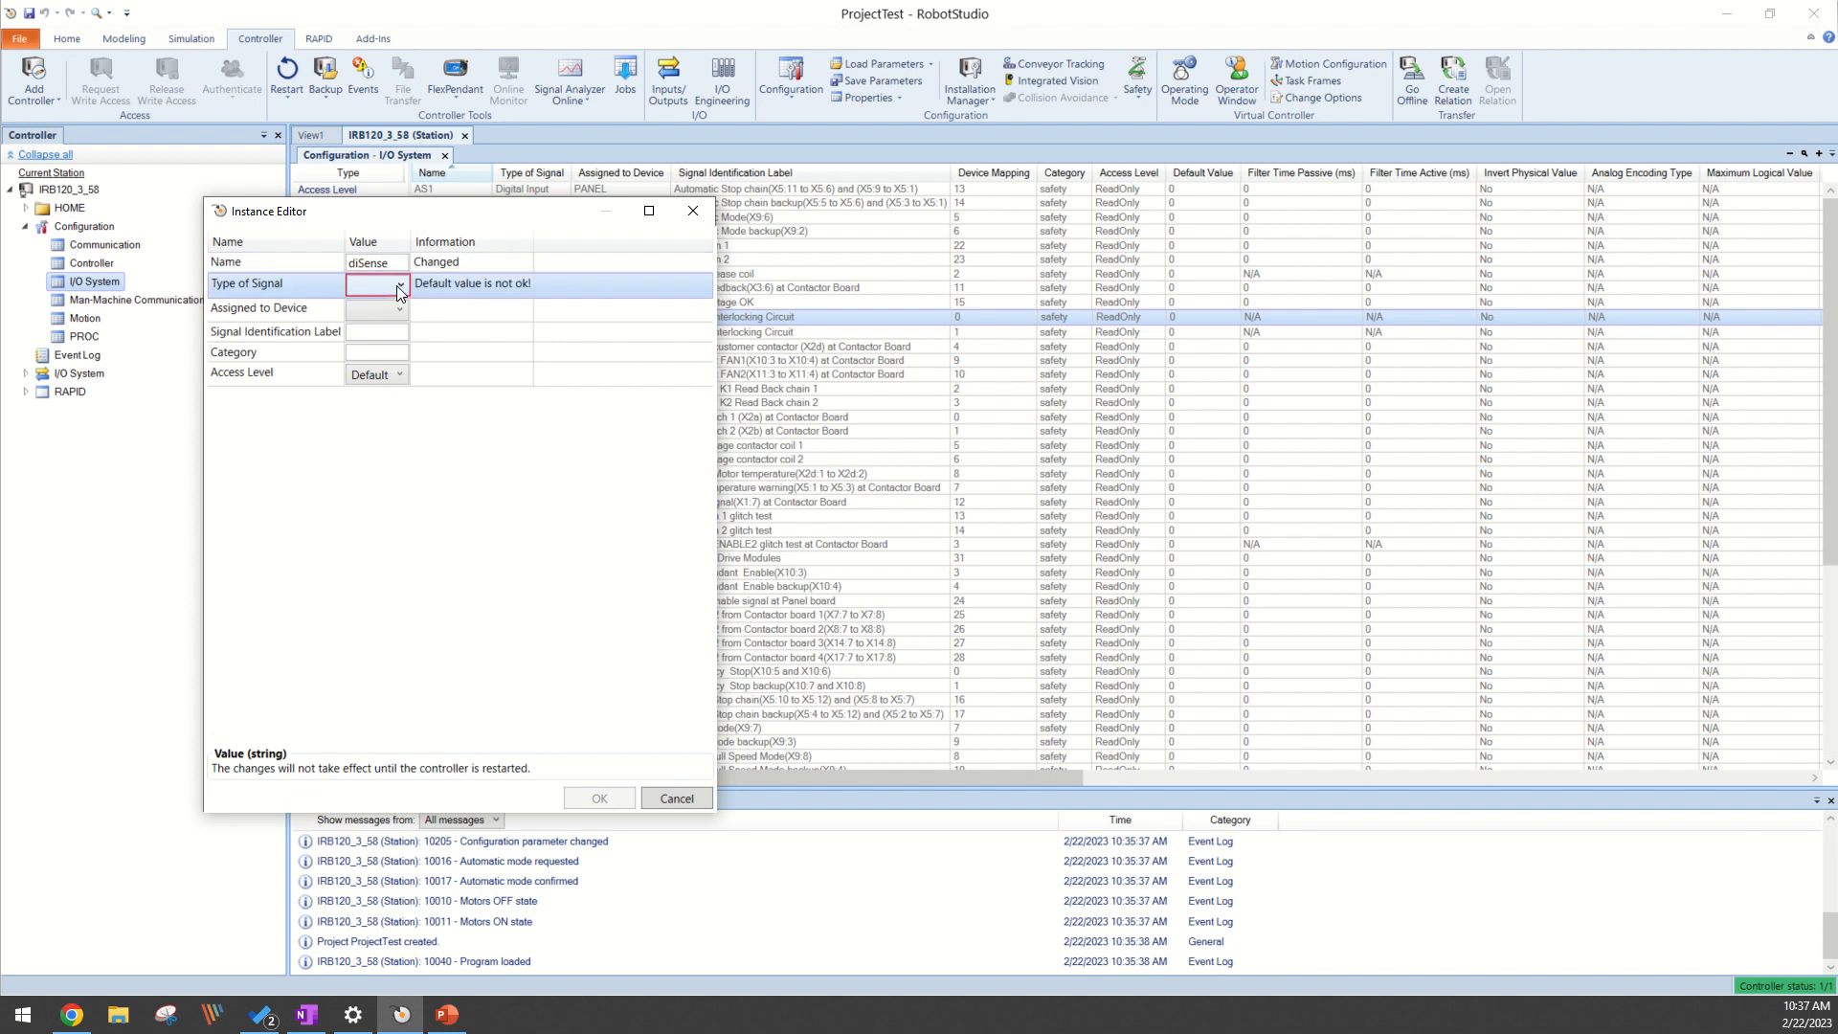
{"action": "left_click", "coordinate": [387, 283]}
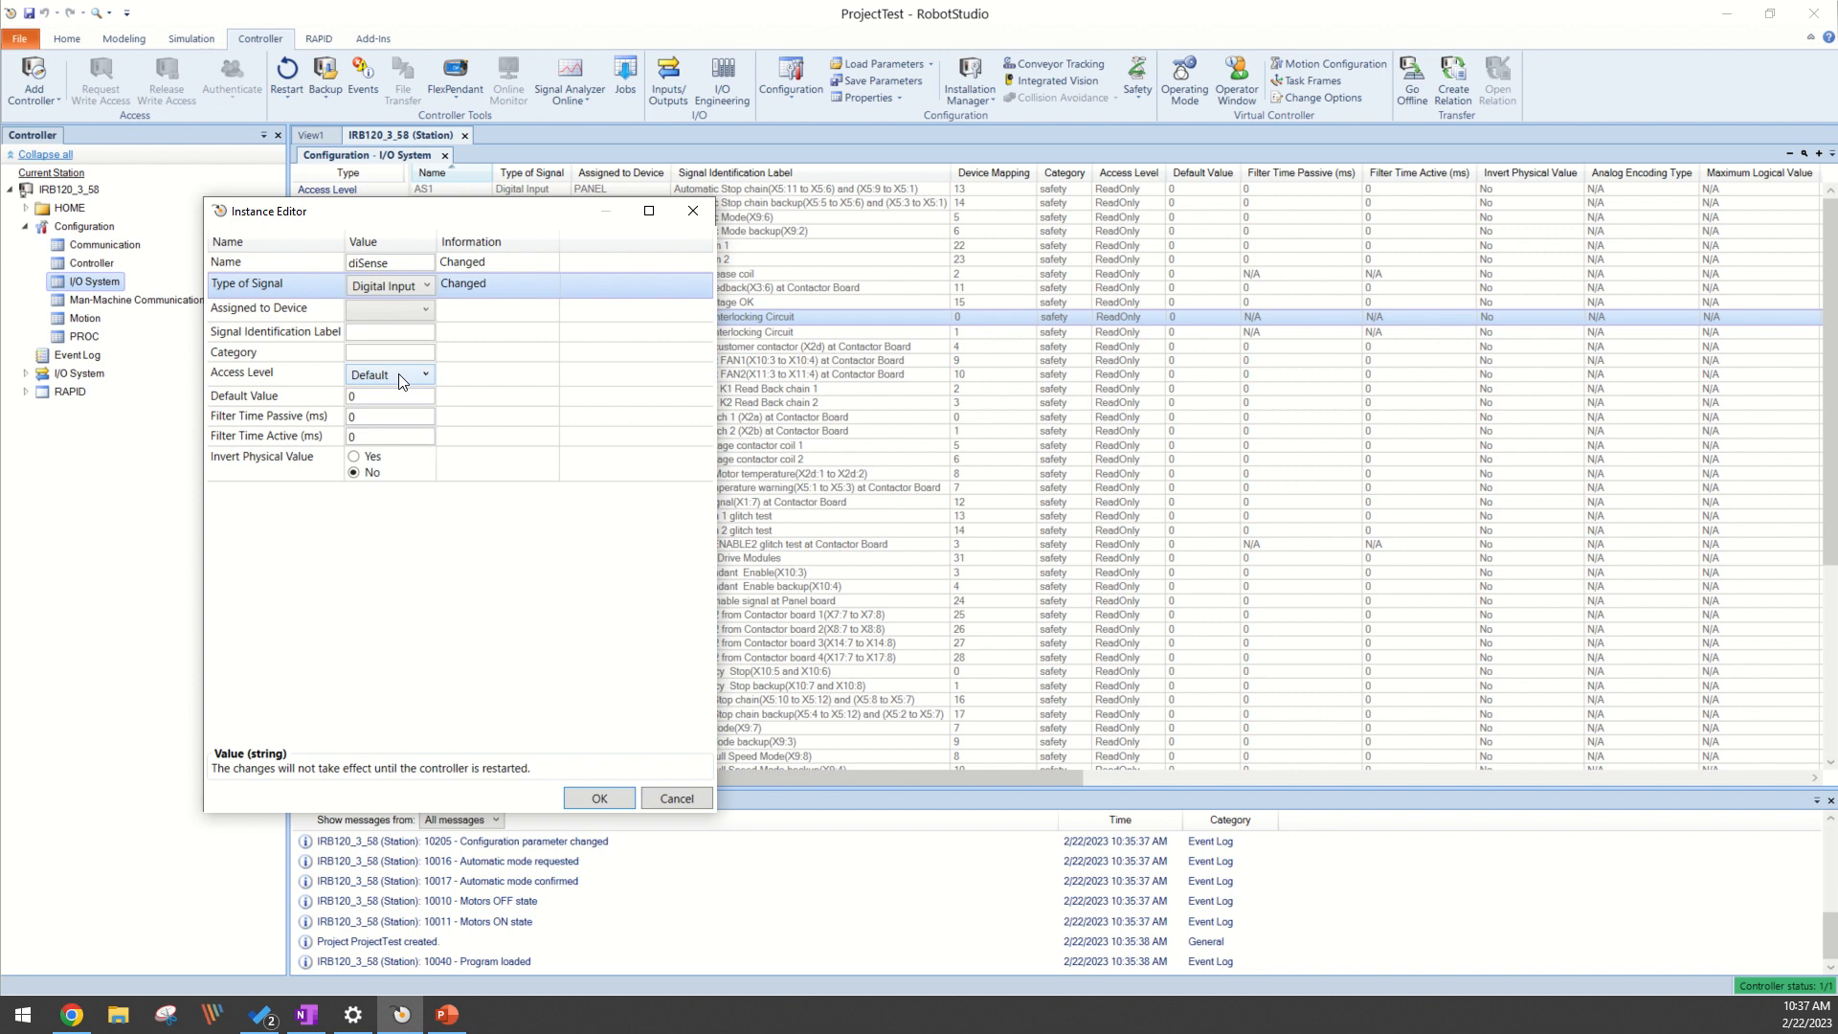
{"action": "mouse_move", "coordinate": [403, 380]}
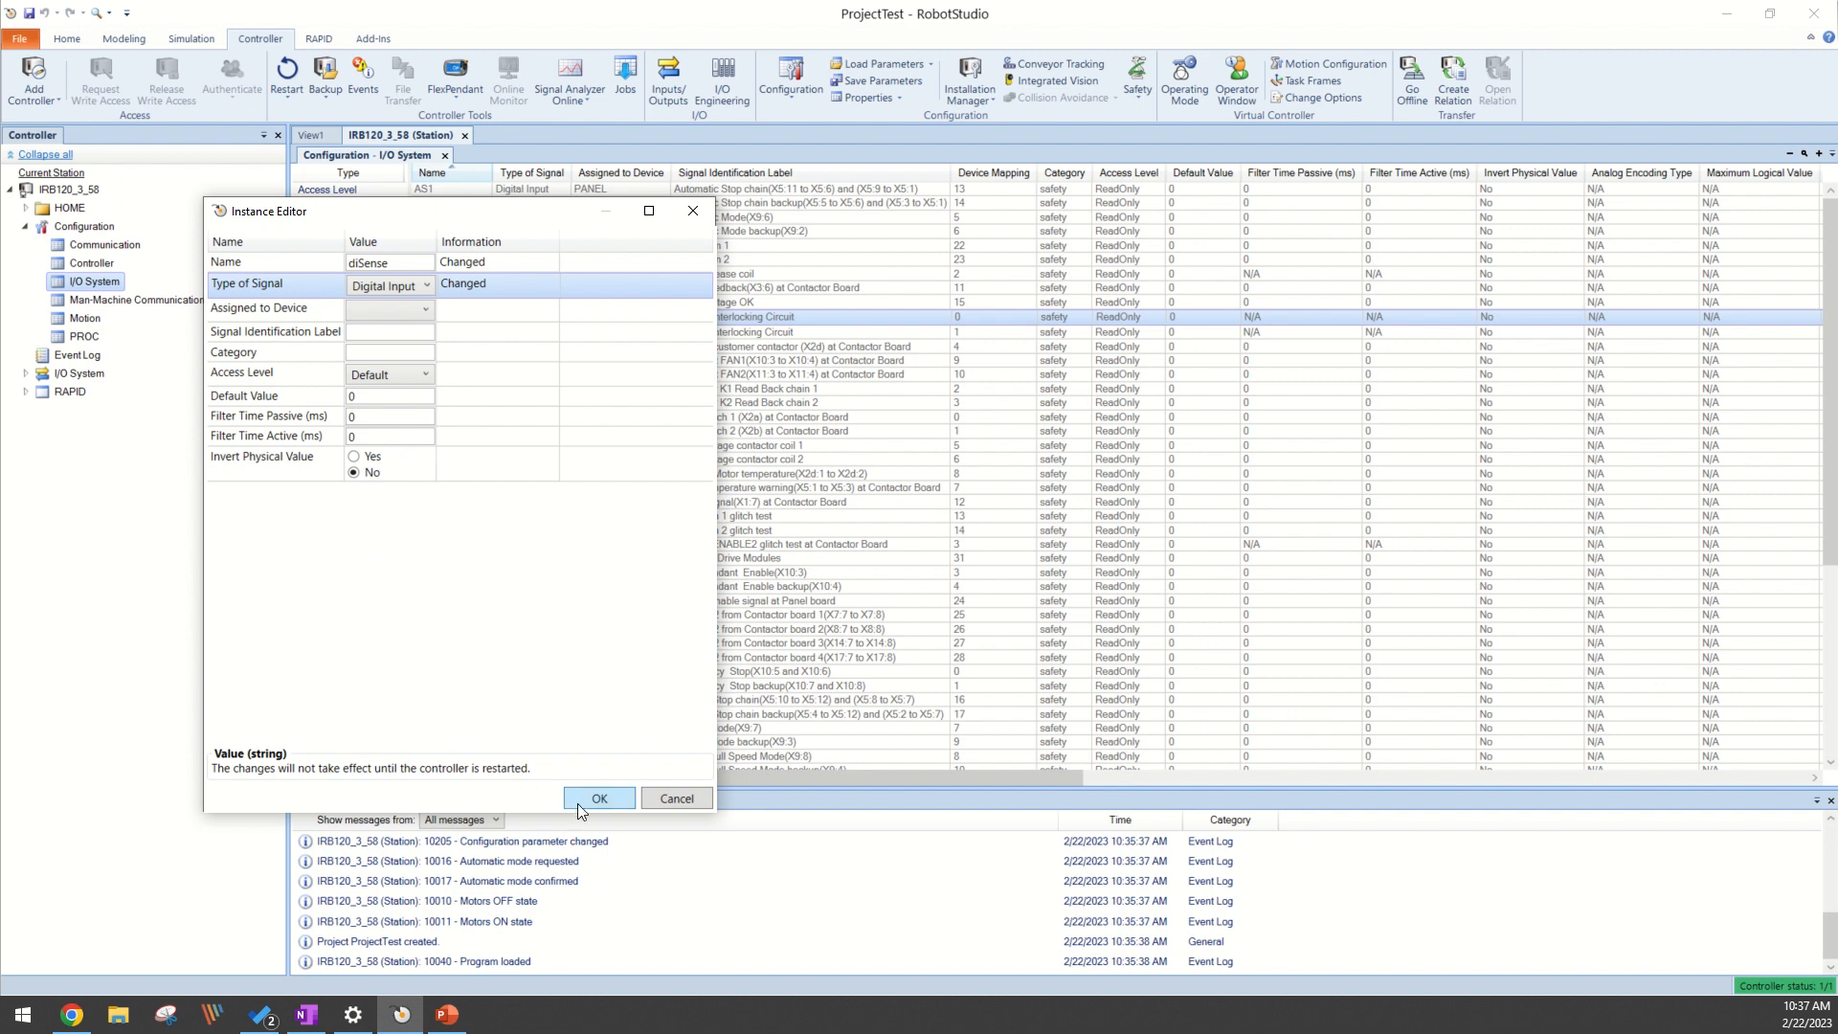
{"action": "left_click", "coordinate": [599, 801]}
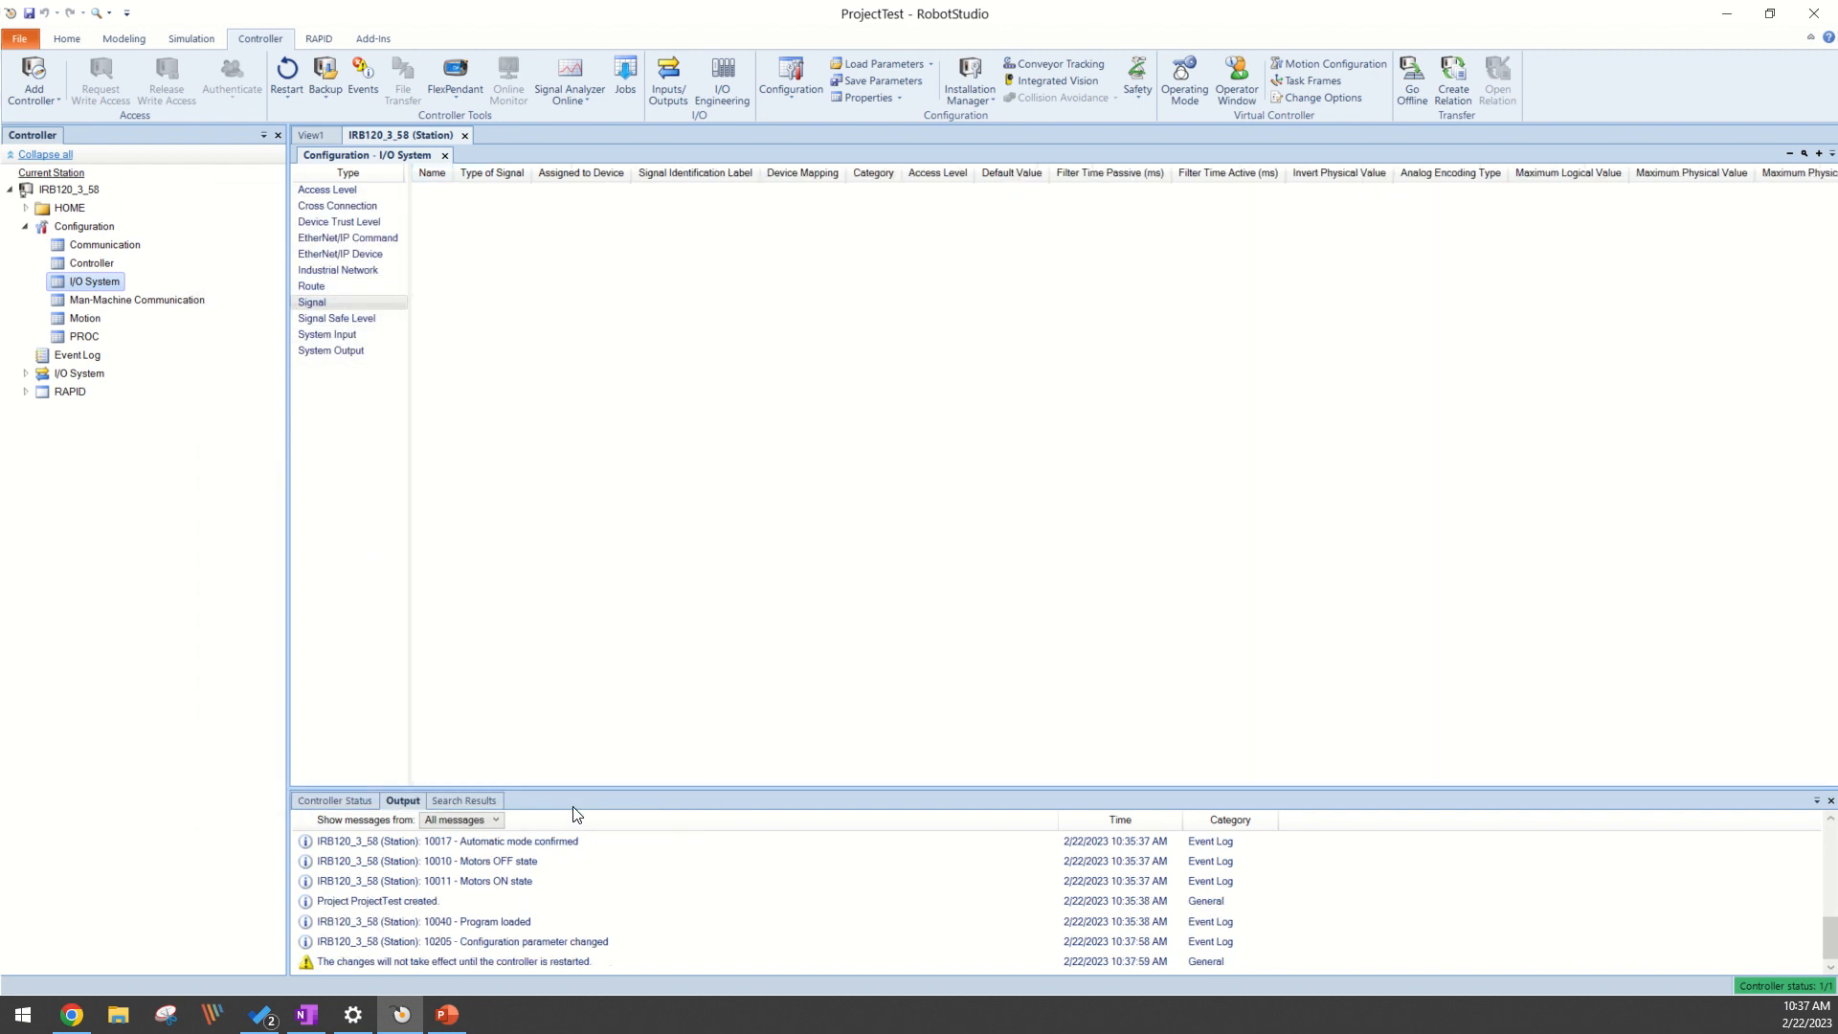
Return to View1 and open Station Logic from the Simulation tools
{"action": "left_click", "coordinate": [312, 303]}
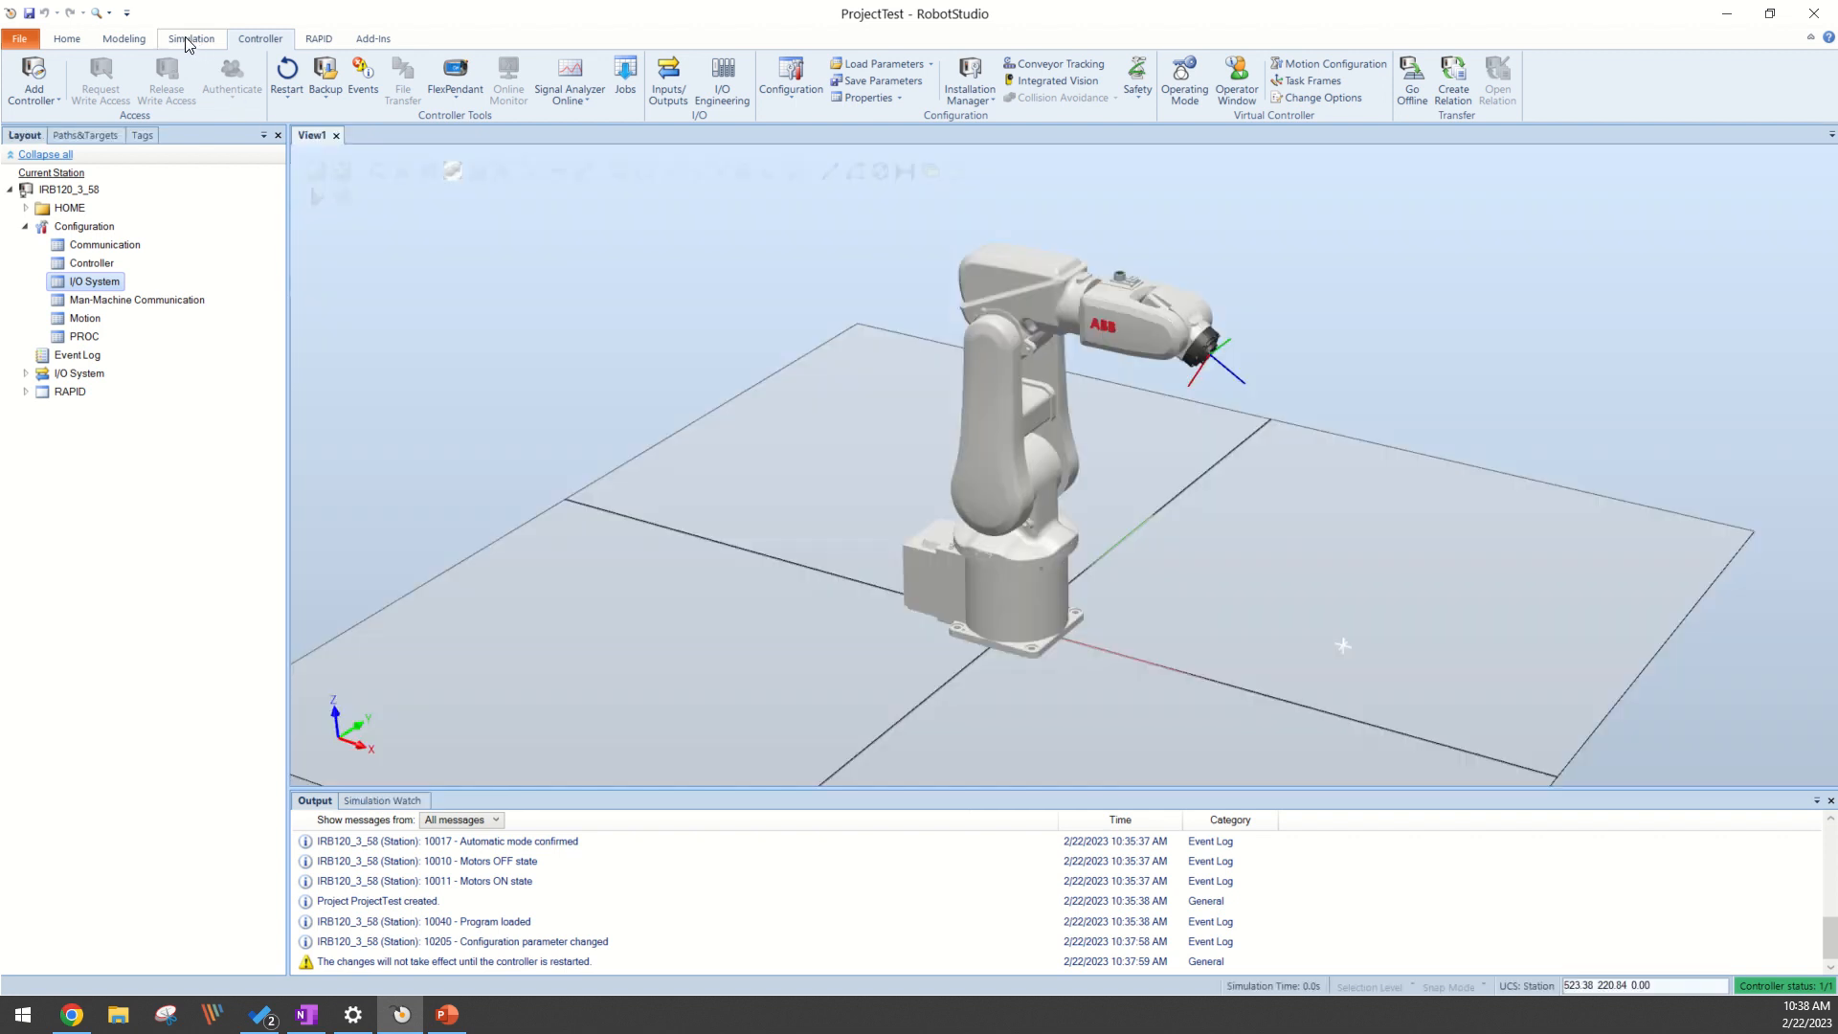
{"action": "left_click", "coordinate": [190, 38]}
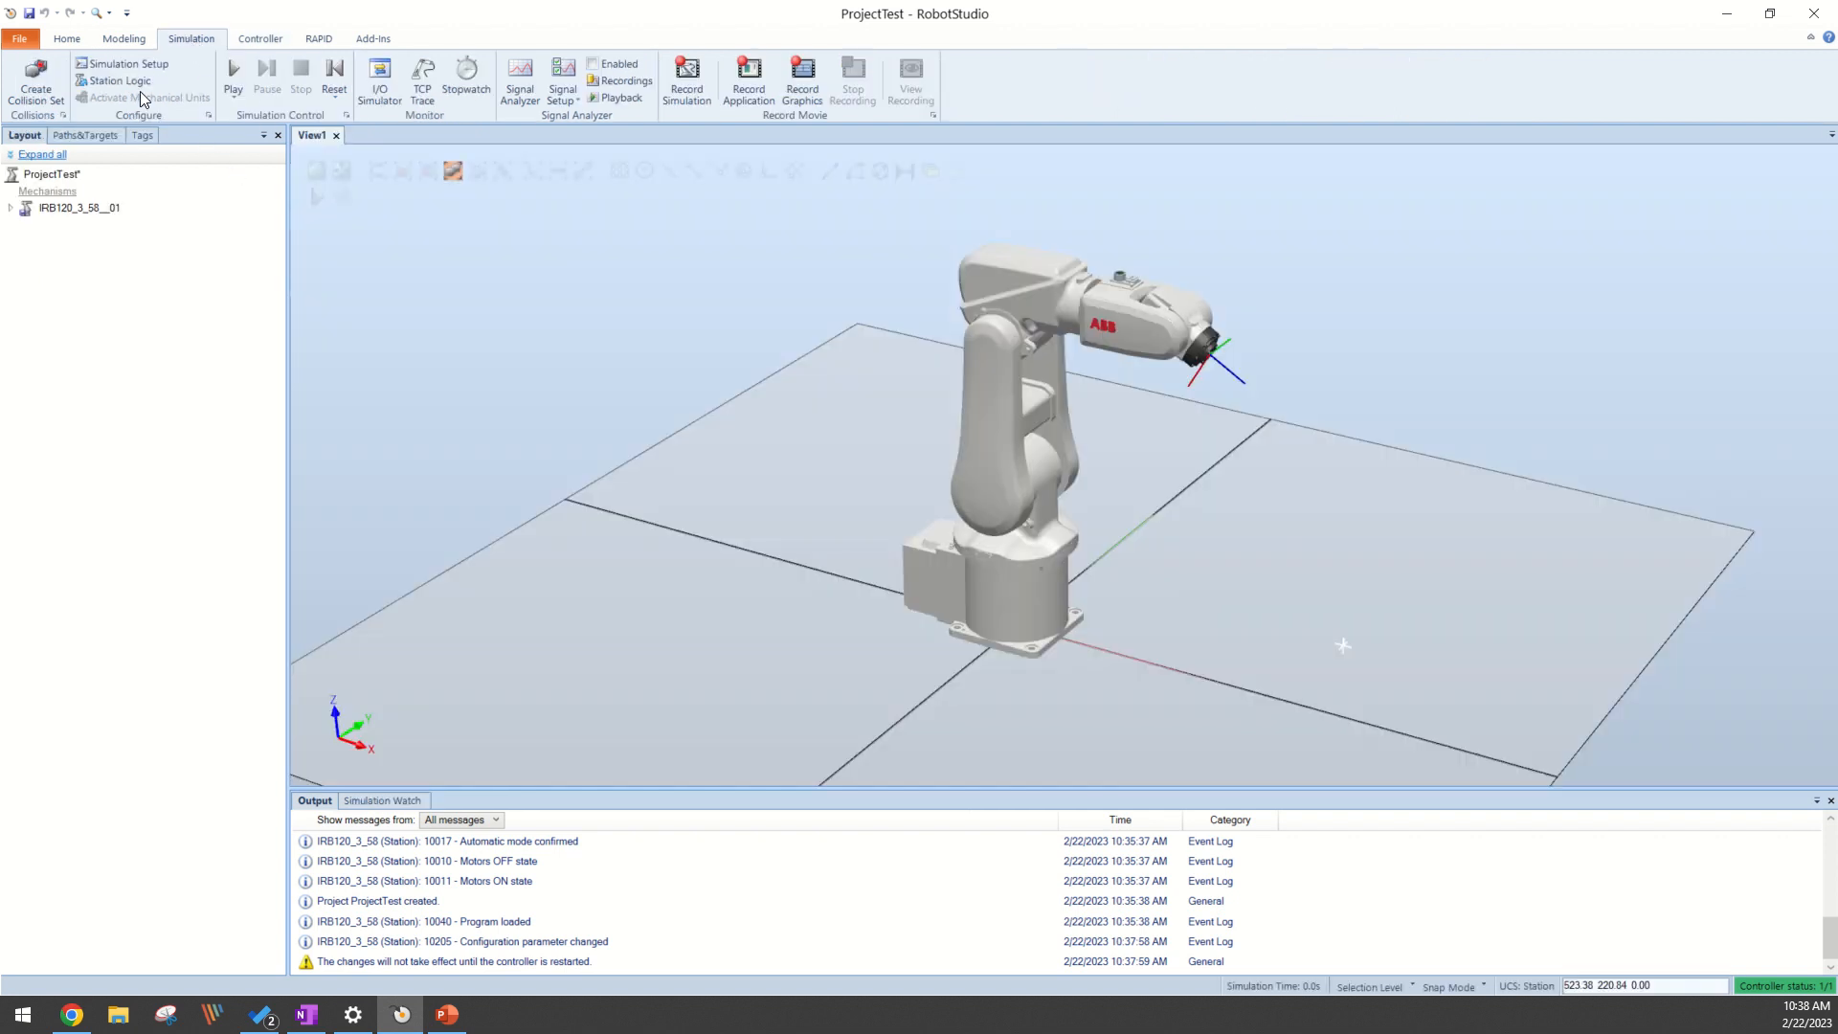
{"action": "left_click", "coordinate": [120, 79]}
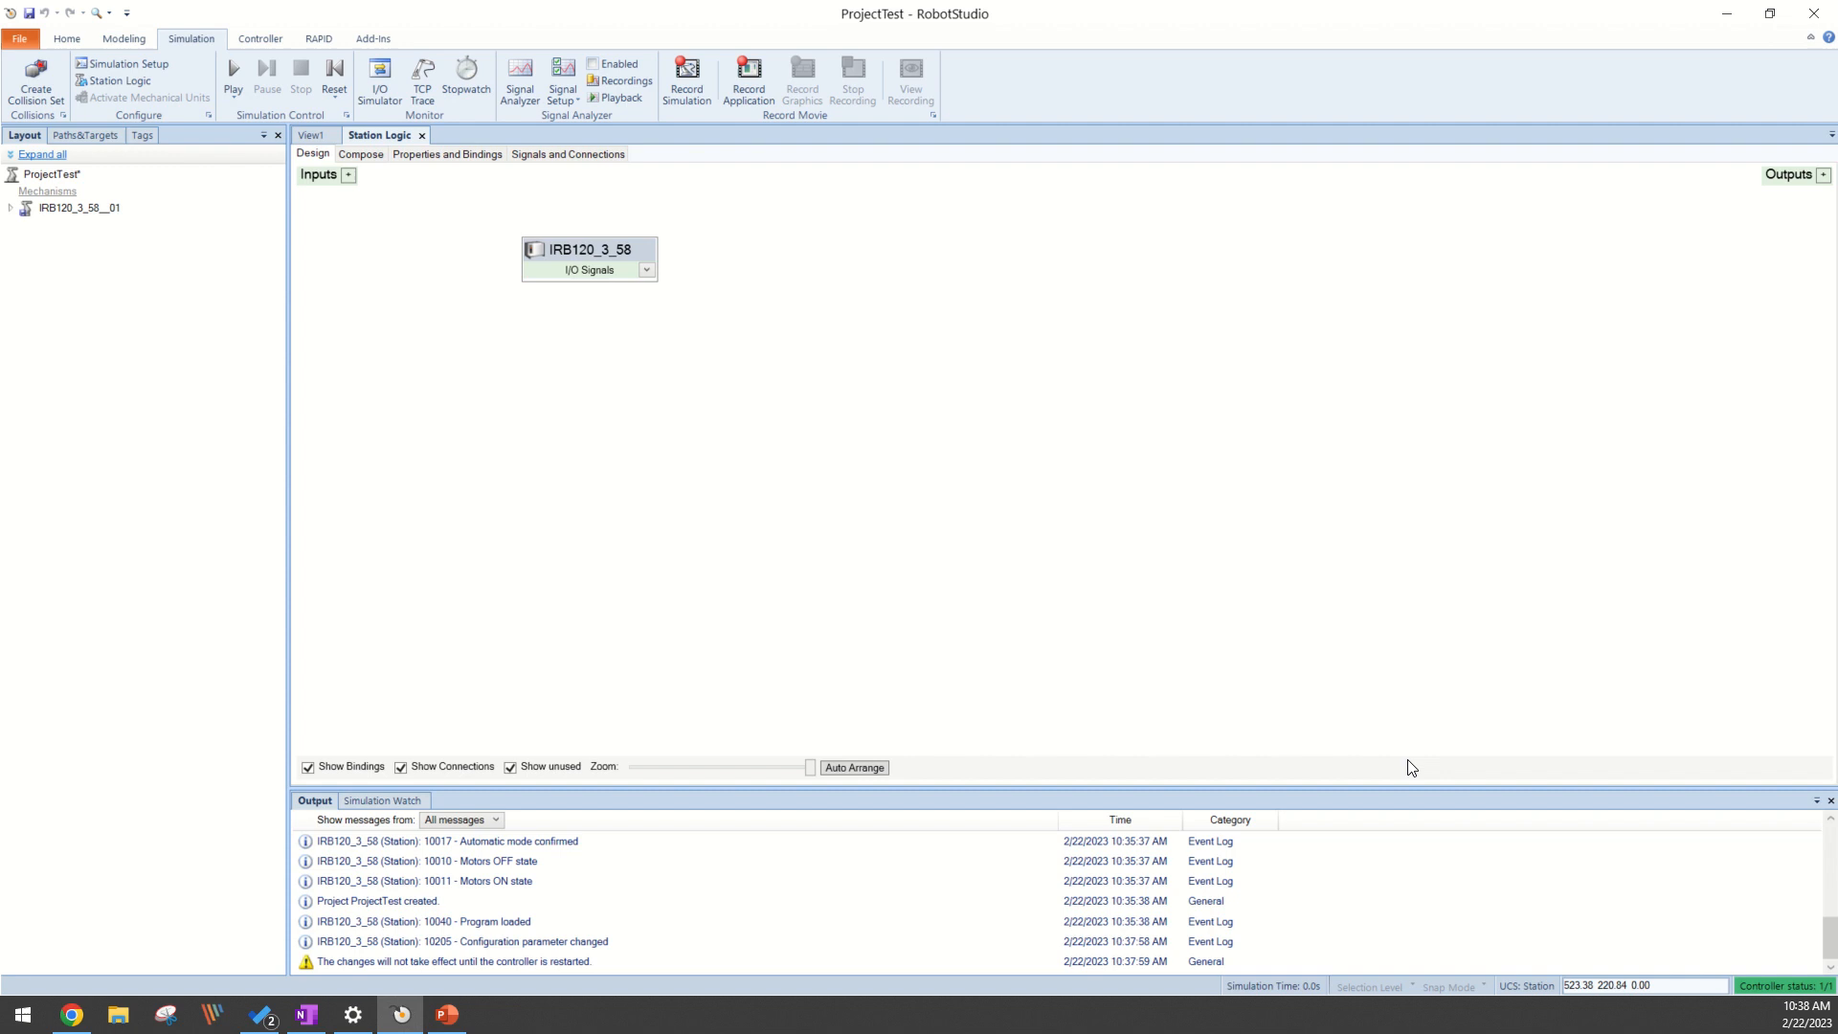
Warmstart the IRB120_3_58 controller from the Controller tools and confirm the restart
{"action": "left_click", "coordinate": [260, 38]}
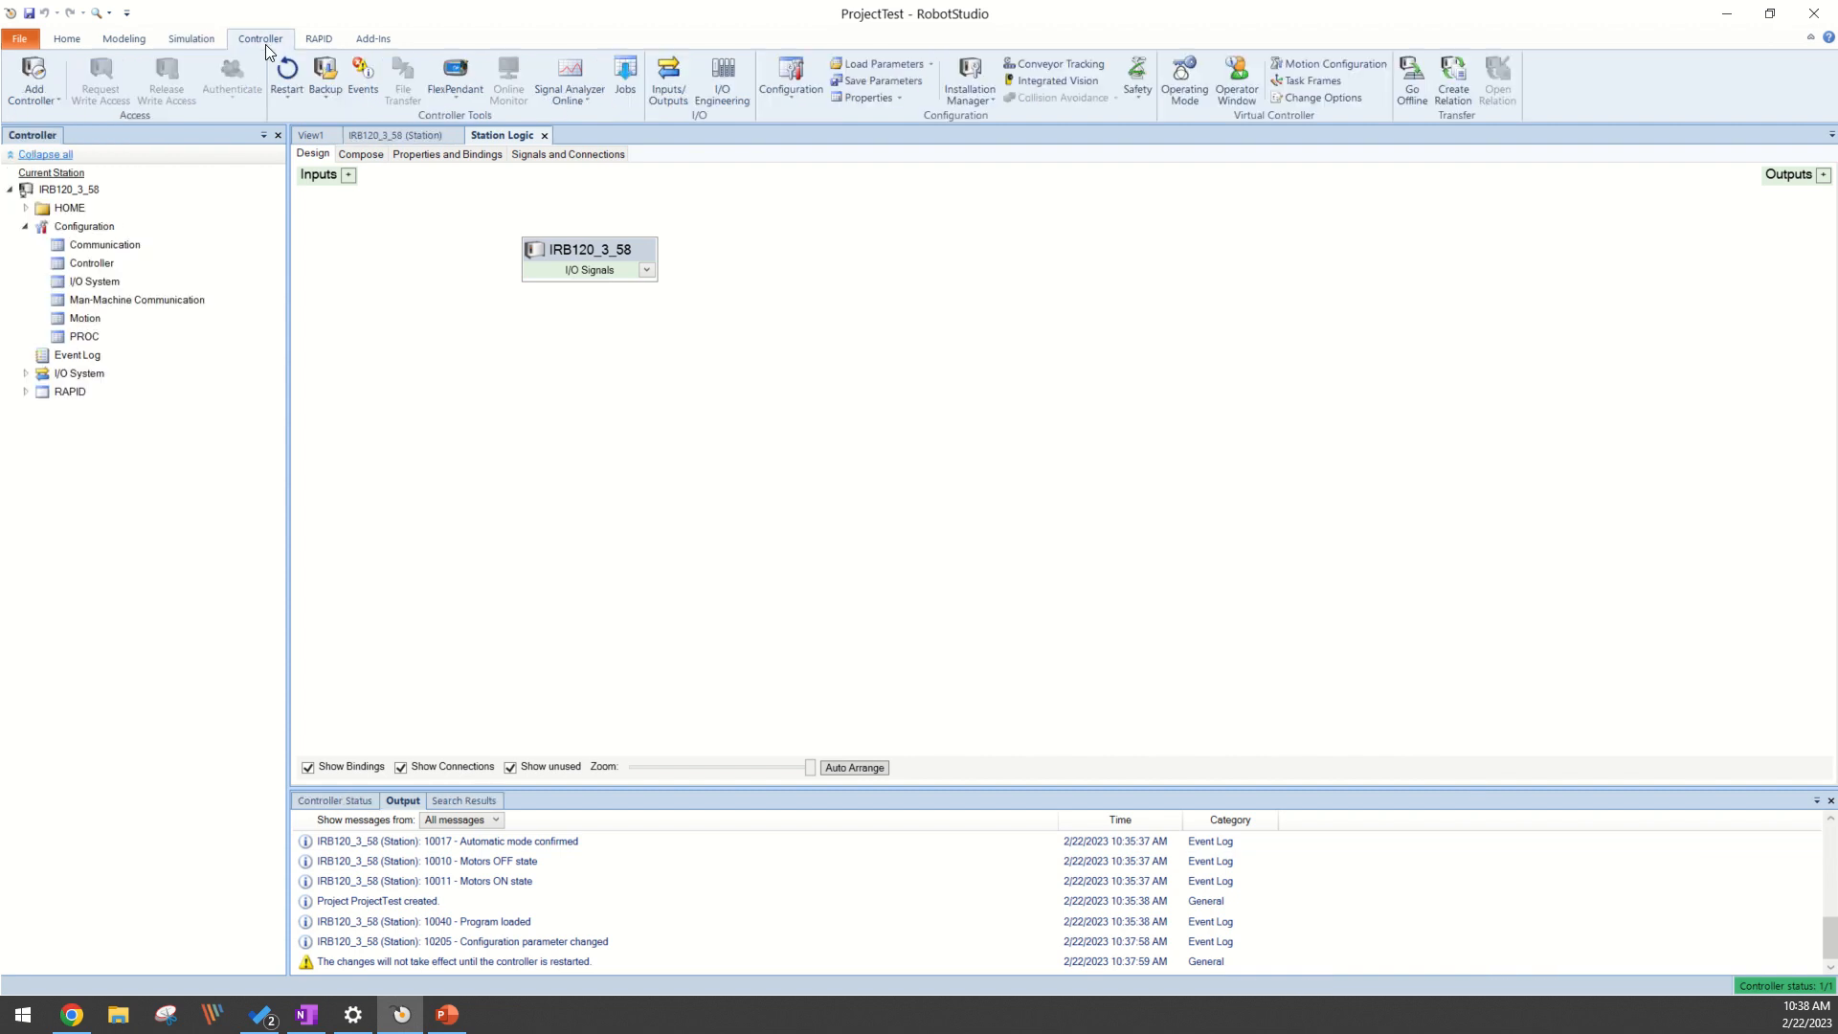
{"action": "left_click", "coordinate": [286, 82]}
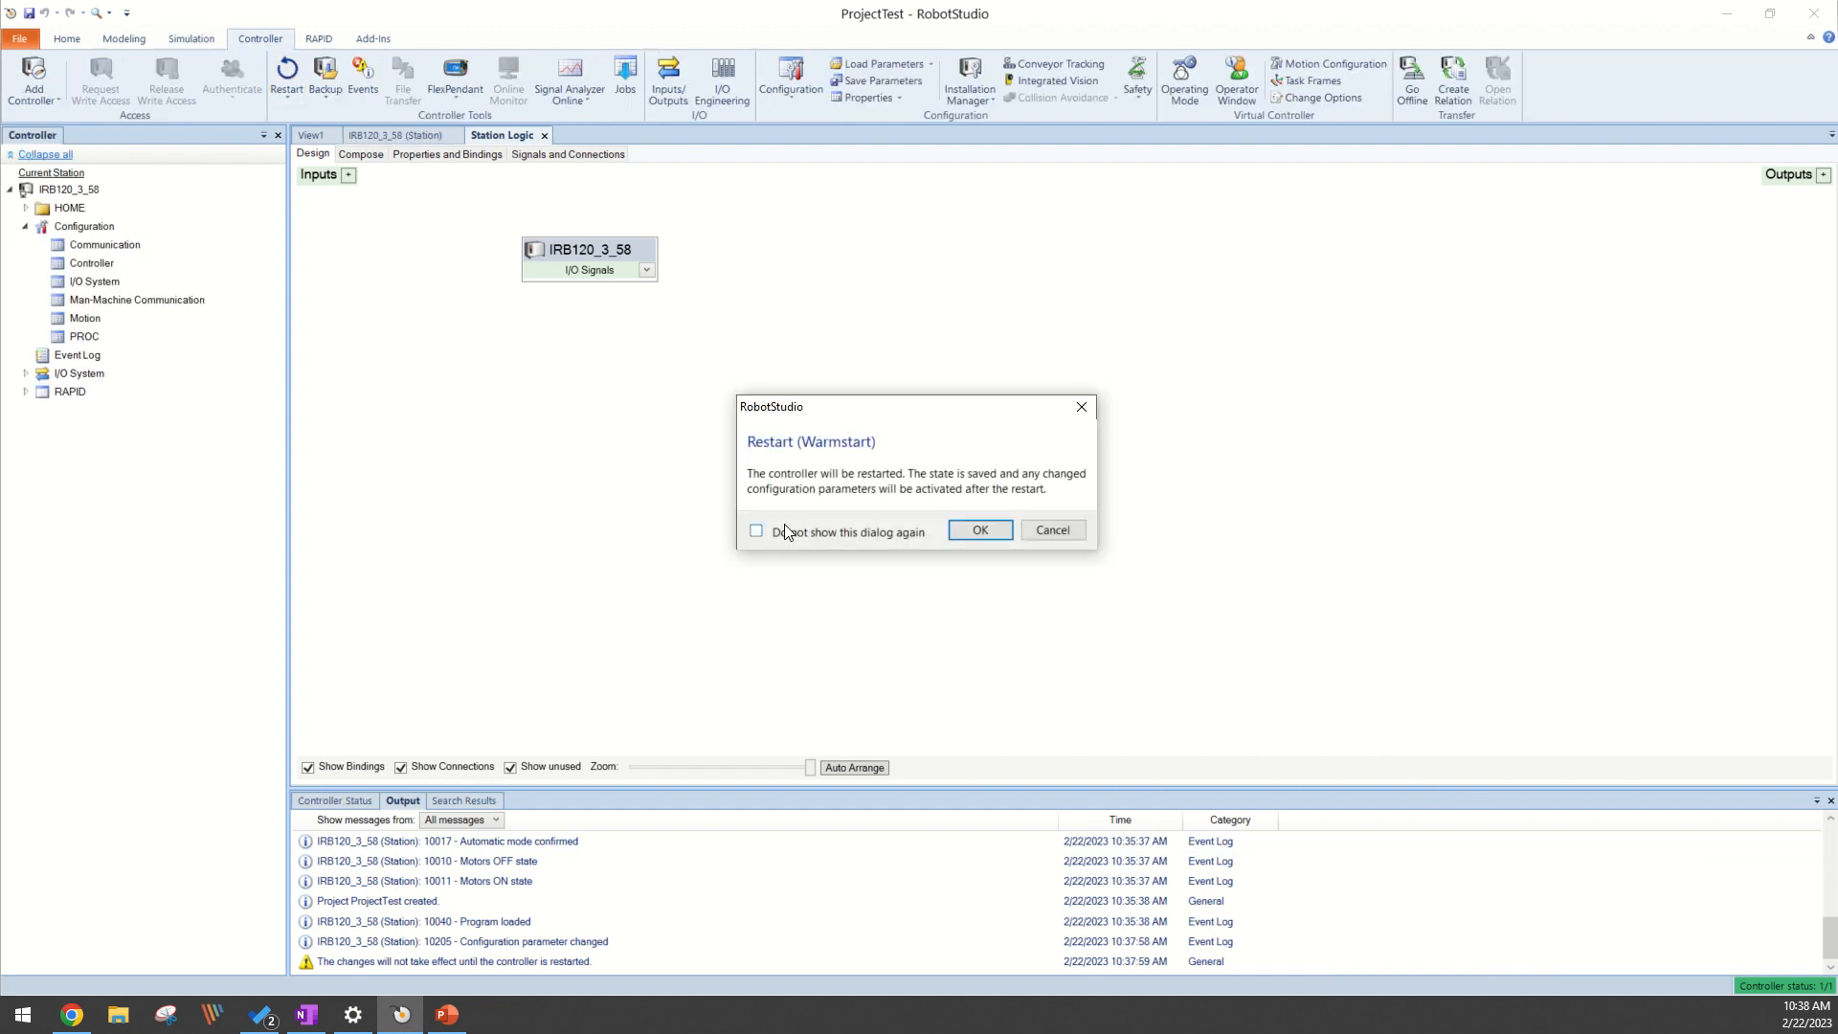
{"action": "left_click", "coordinate": [978, 529]}
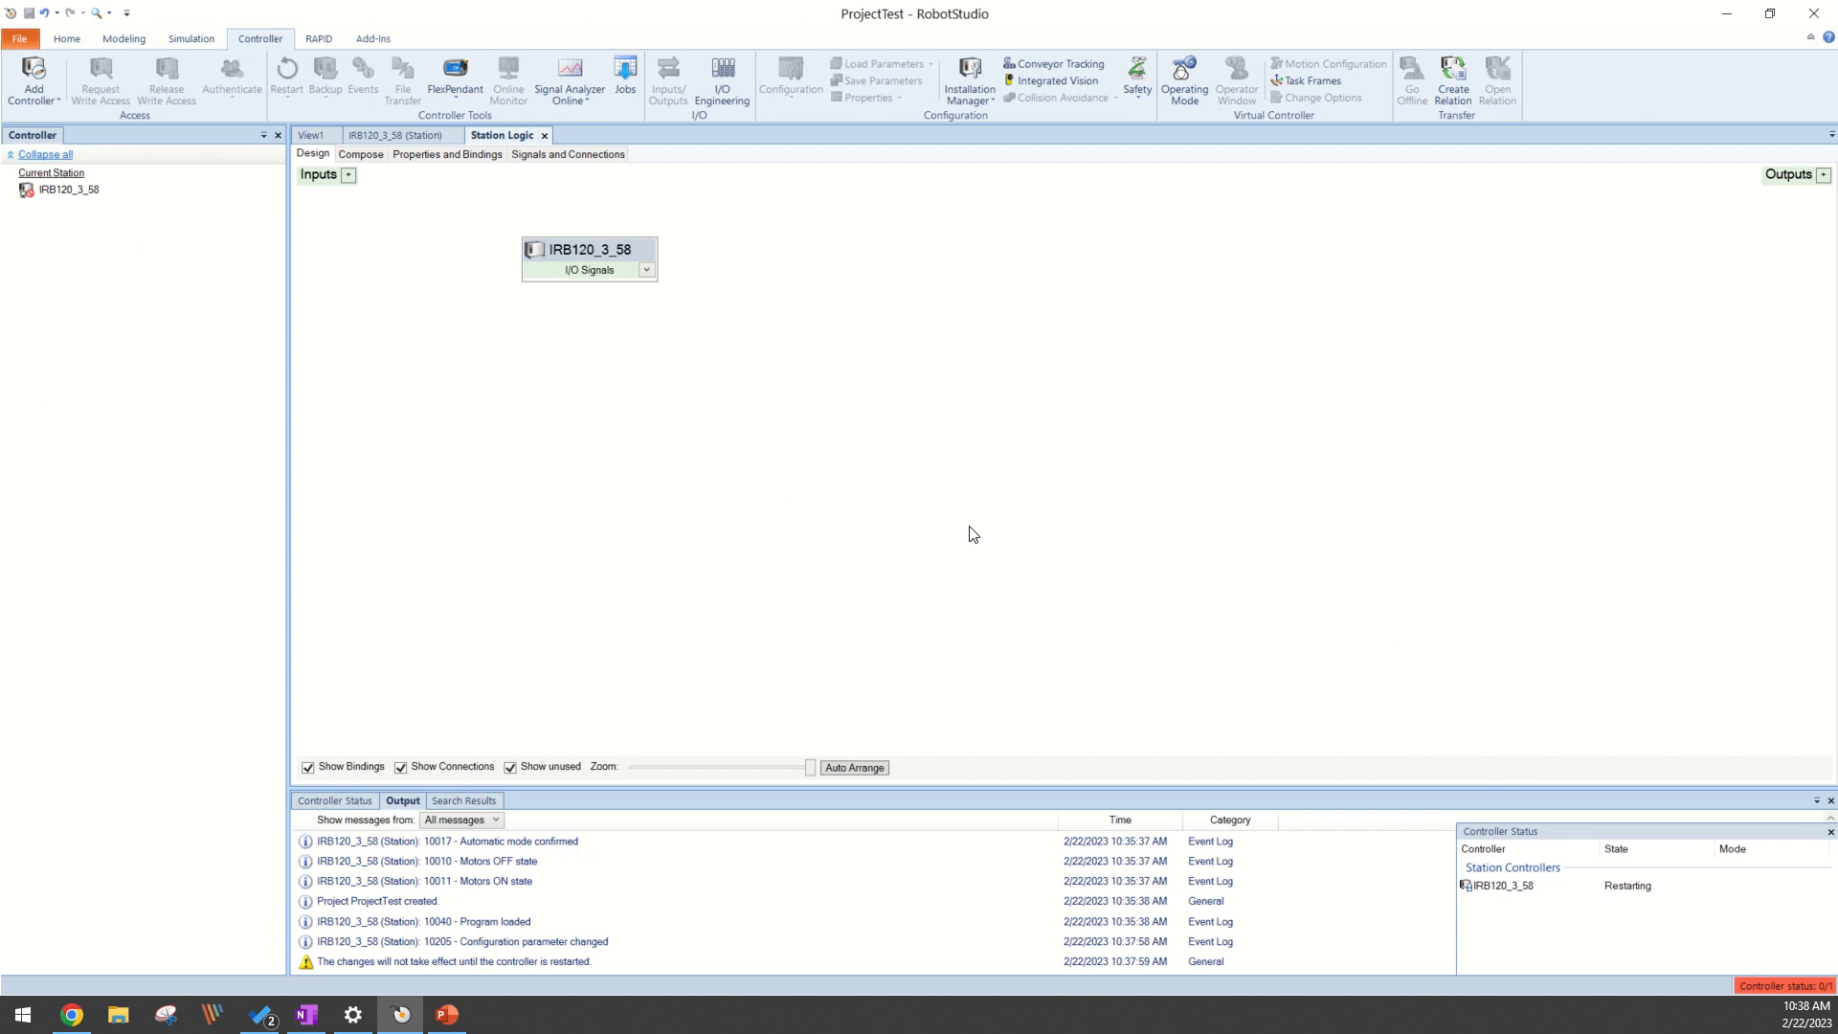
{"action": "mouse_move", "coordinate": [1033, 489]}
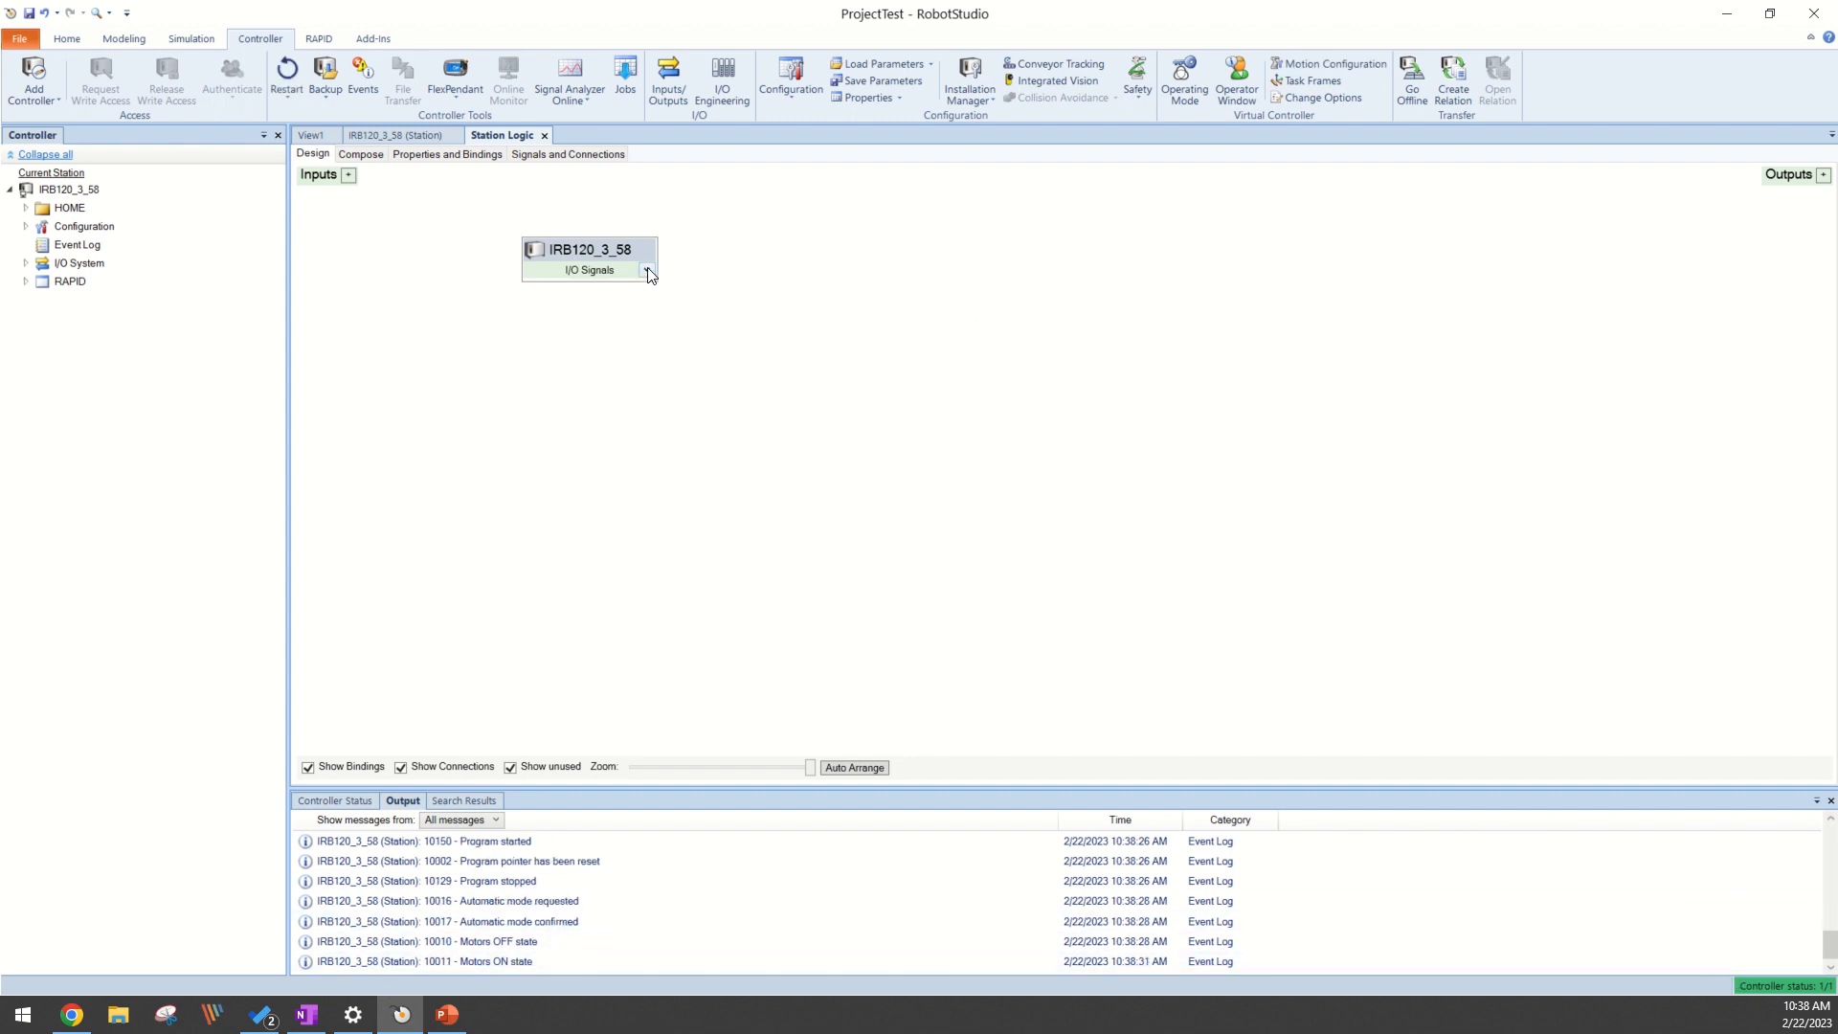
Select diSense in the IRB120_3_58 block's I/O Signals dropdown
{"action": "left_click", "coordinate": [646, 270]}
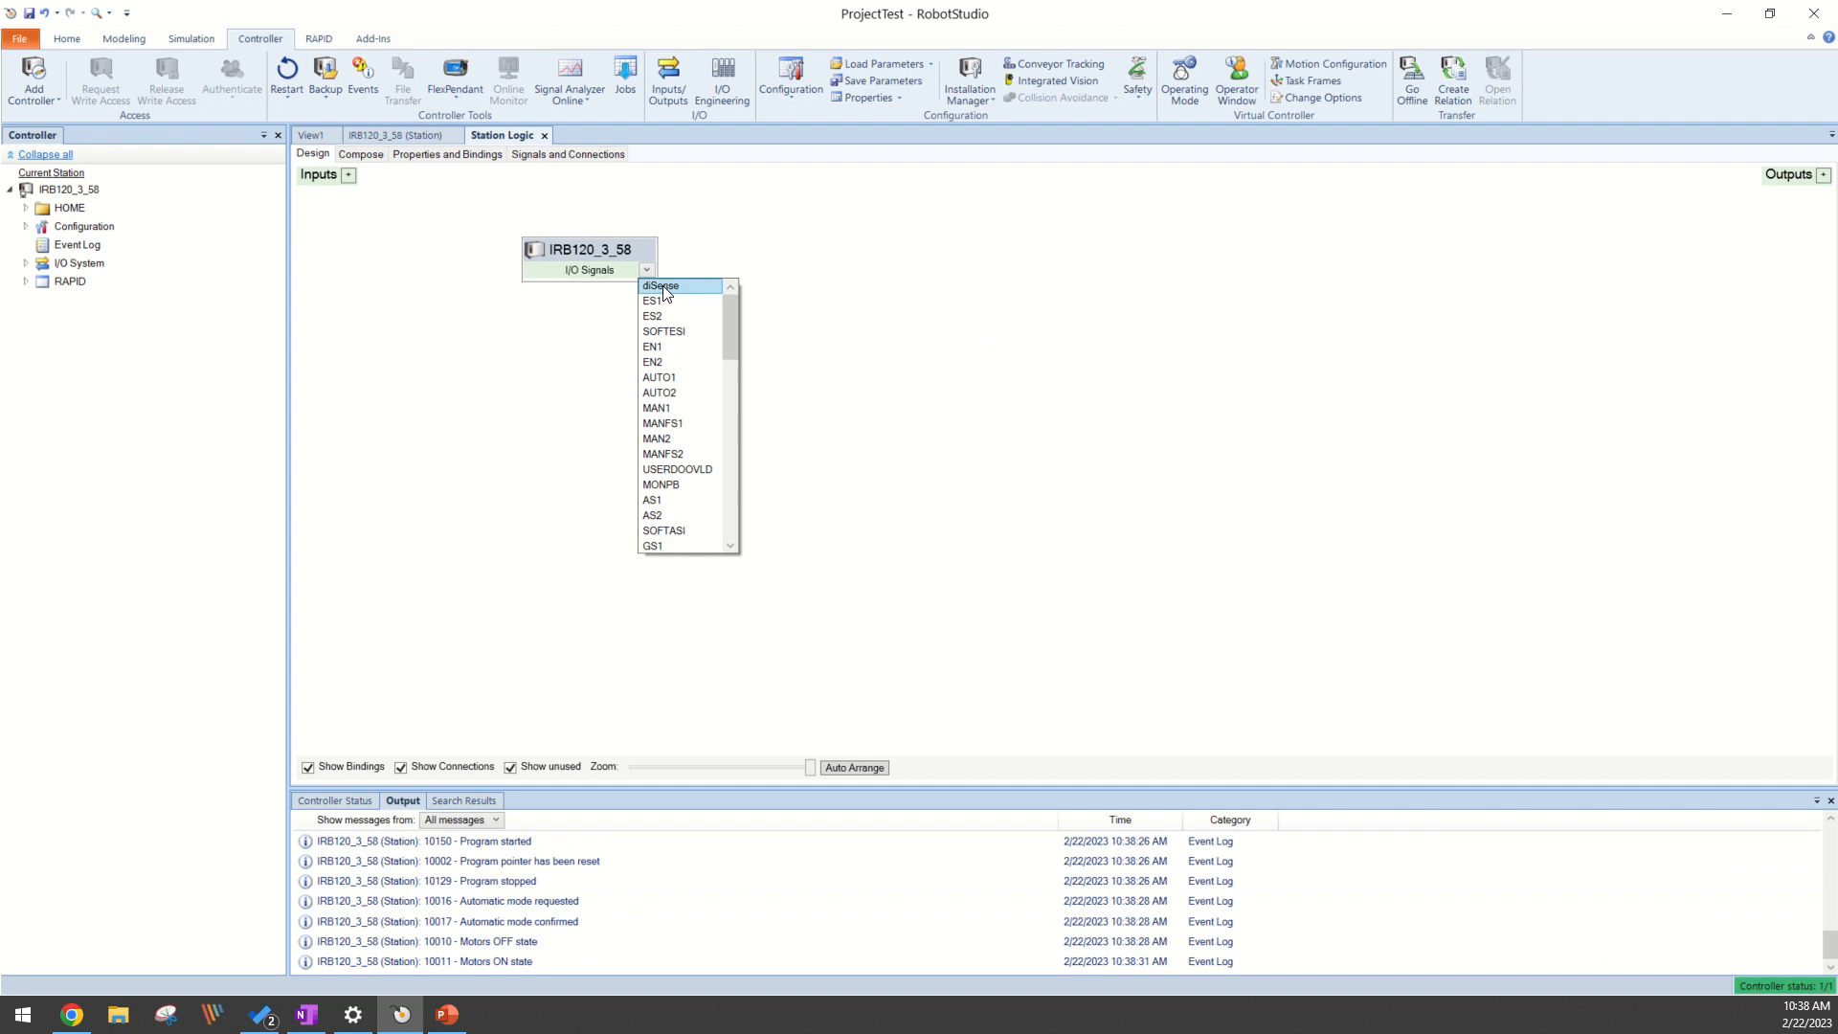
{"action": "left_click", "coordinate": [661, 286]}
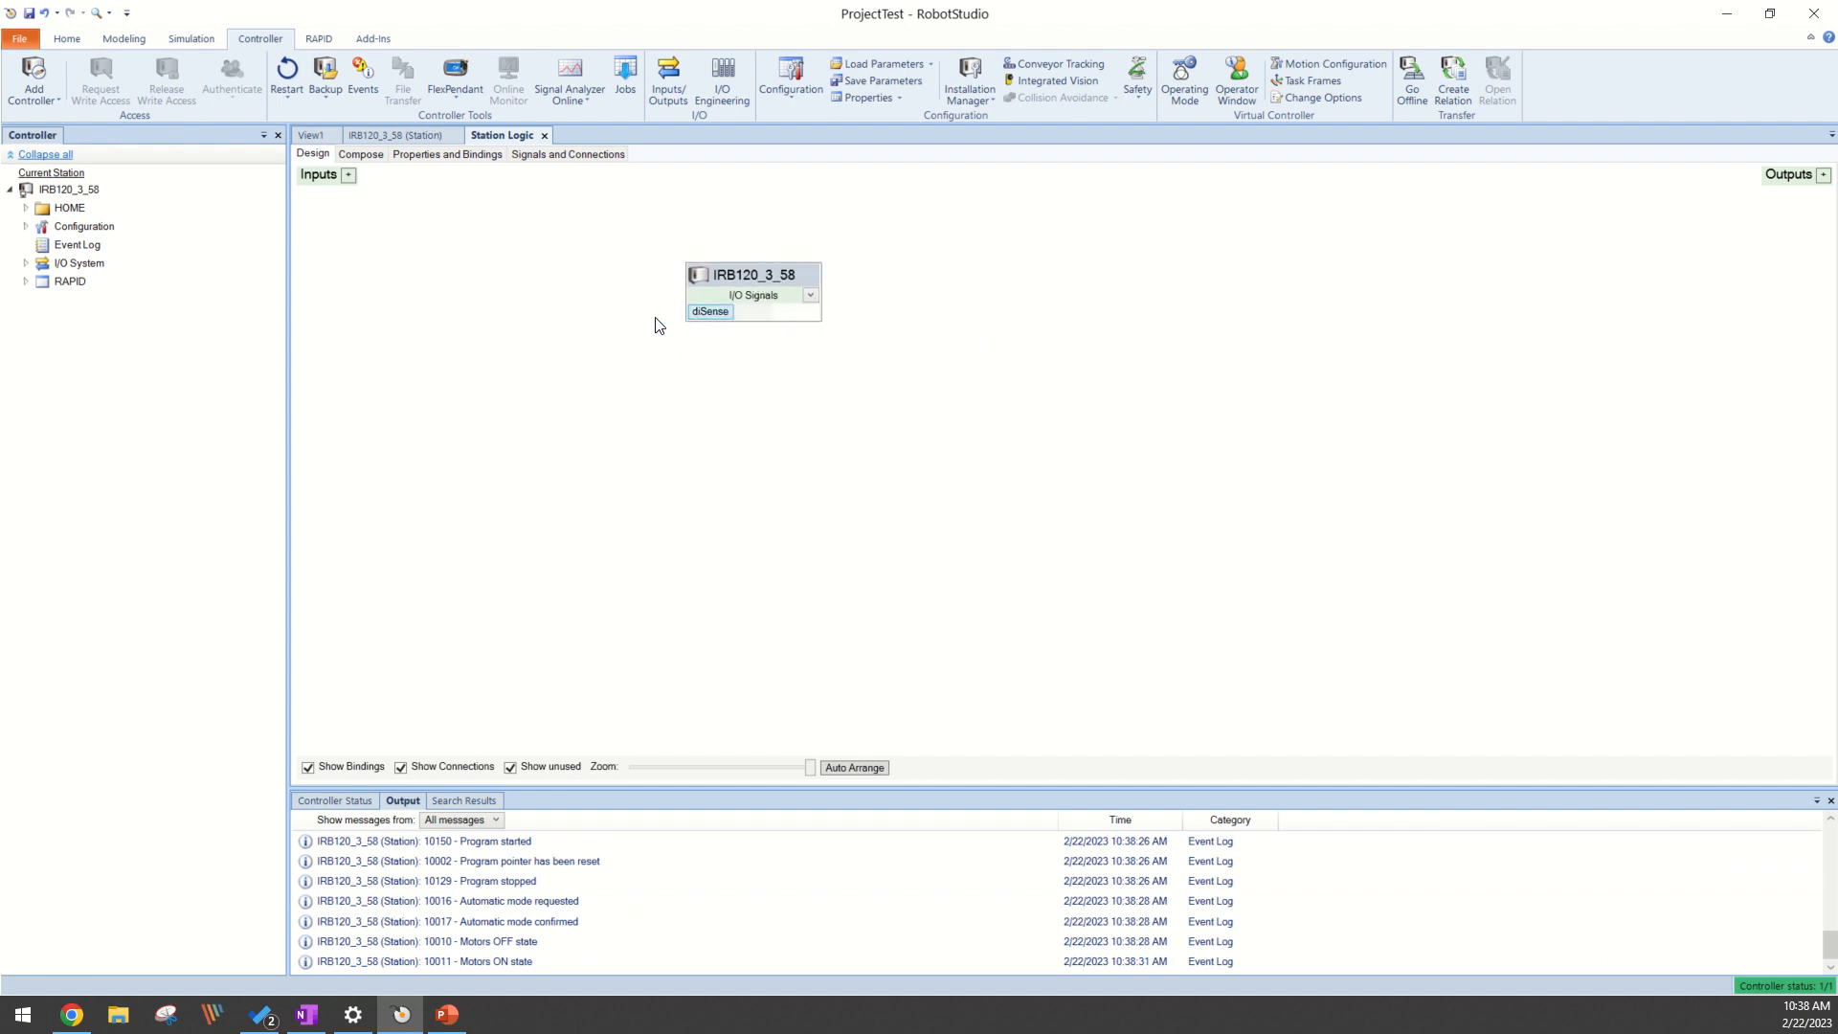
{"action": "mouse_move", "coordinate": [709, 328]}
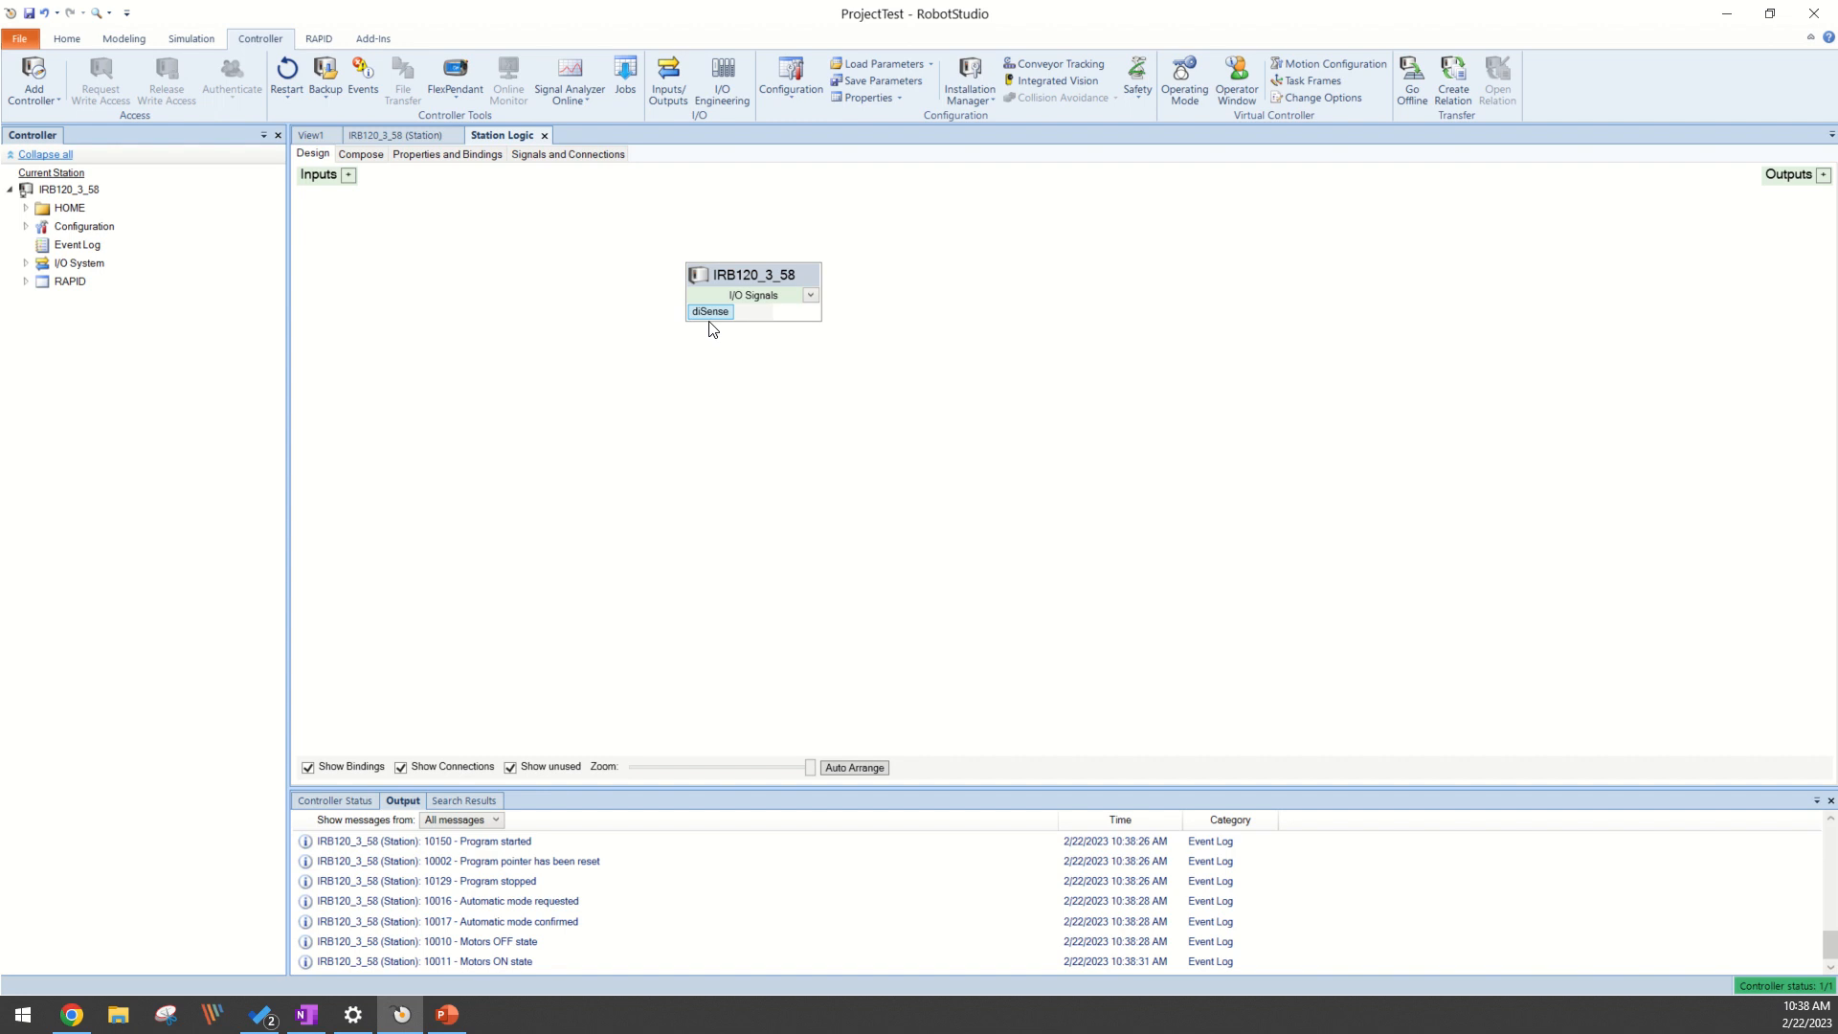